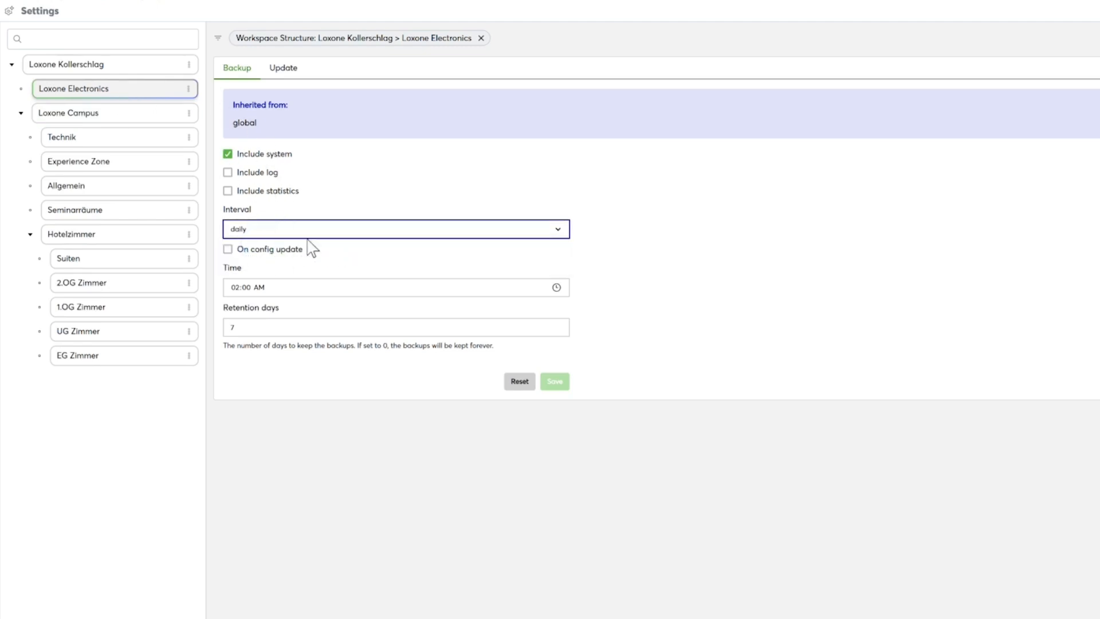
- Draft the journal comment 'hello there' on the Miniserver and reach the 1.OG Zimmer Message Center
{"action": "left_click", "coordinate": [227, 249]}
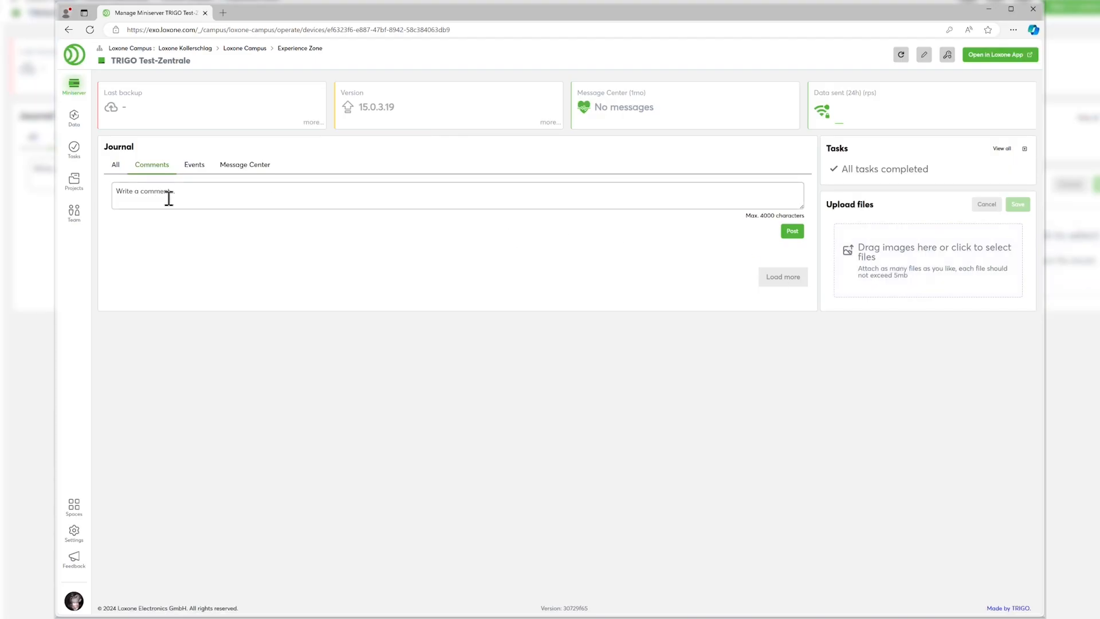
{"action": "left_click", "coordinate": [458, 195]}
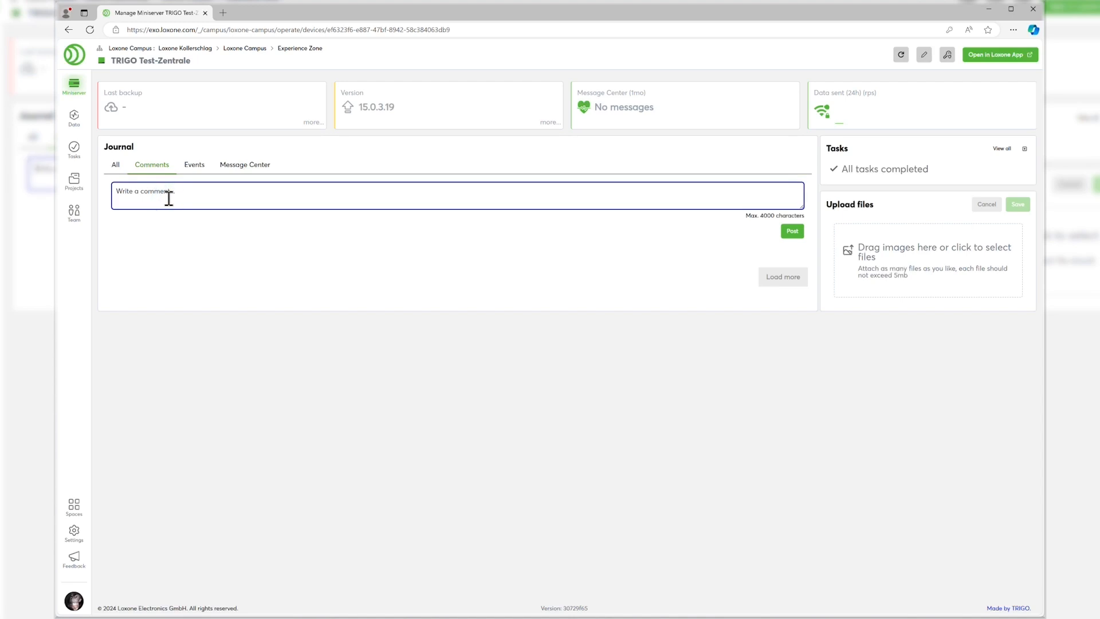
{"action": "type", "text": "hello there"}
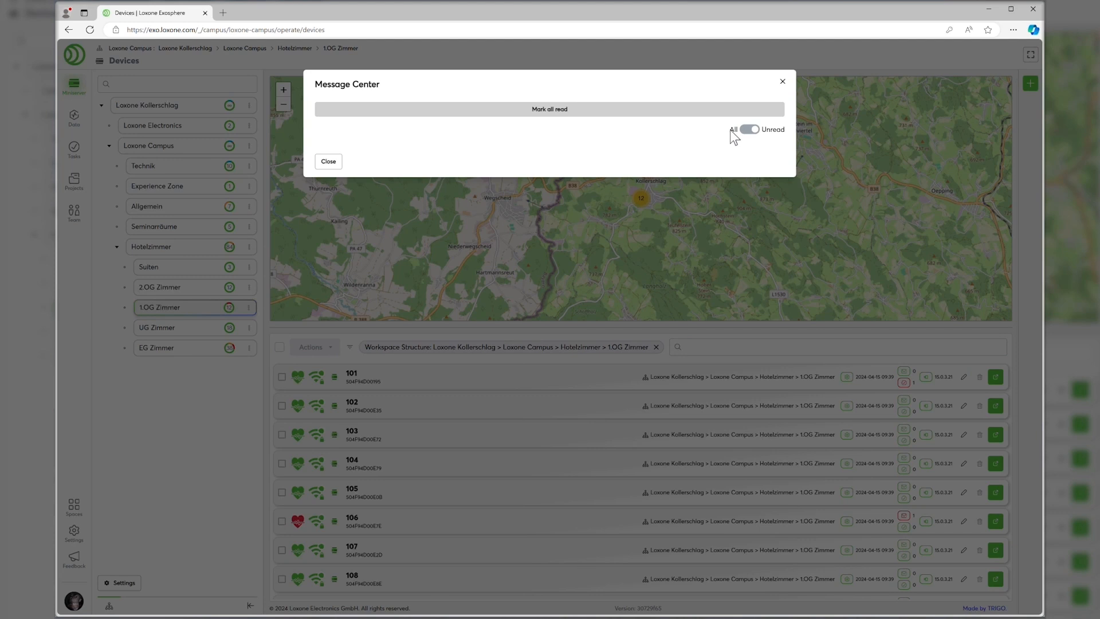
- Leave the Message Center to view the Energie - PV dashboard's grid and PV chart
{"action": "left_click", "coordinate": [748, 130]}
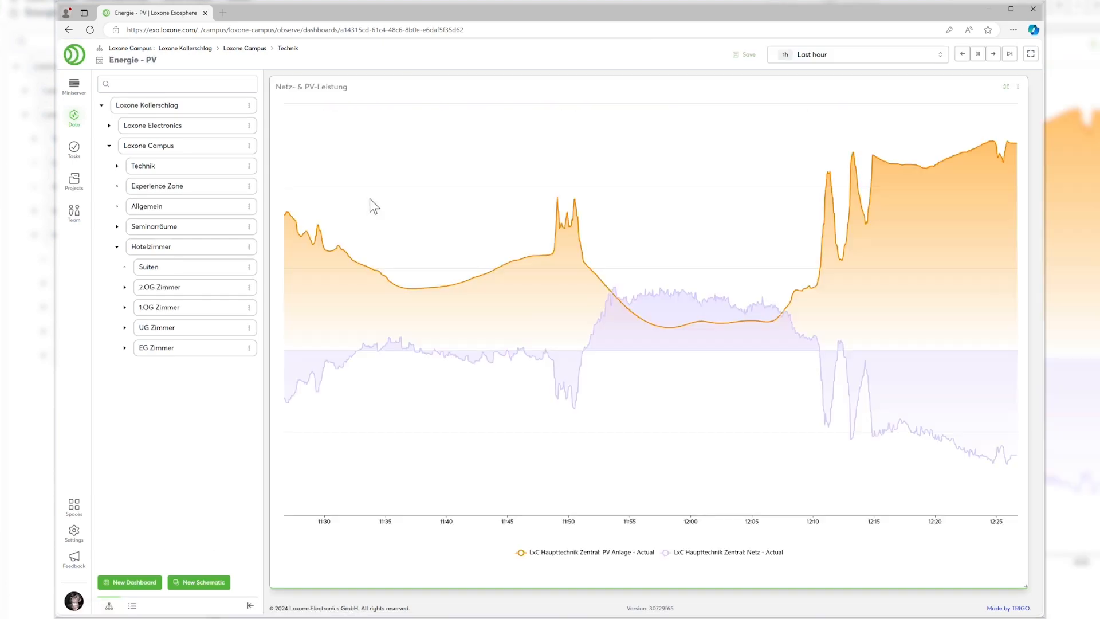
{"action": "mouse_move", "coordinate": [383, 205]}
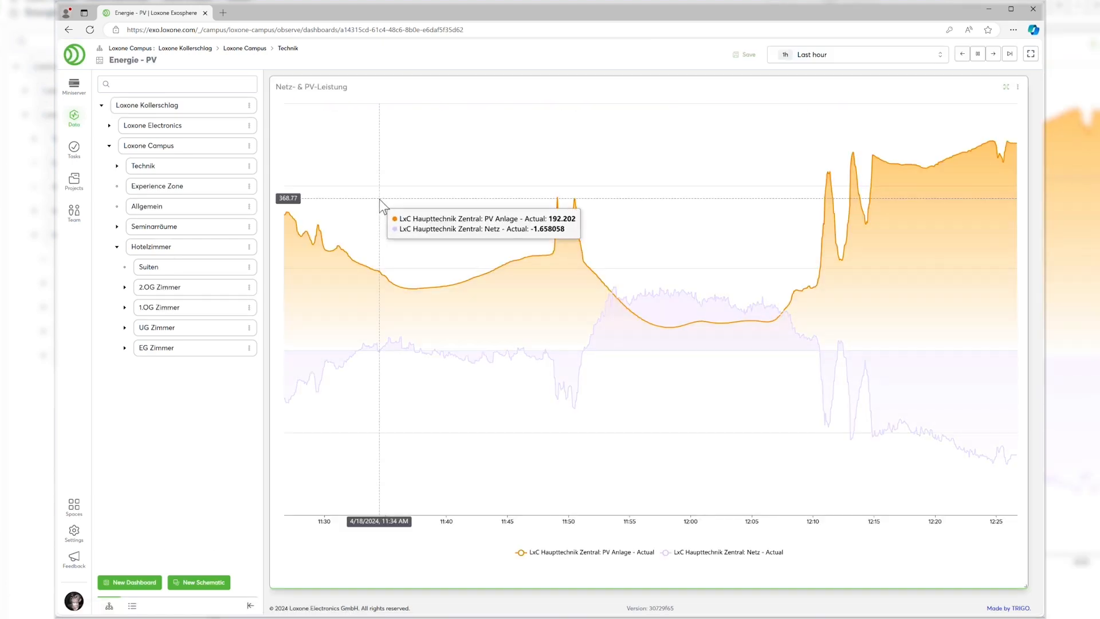
{"action": "mouse_move", "coordinate": [571, 236]}
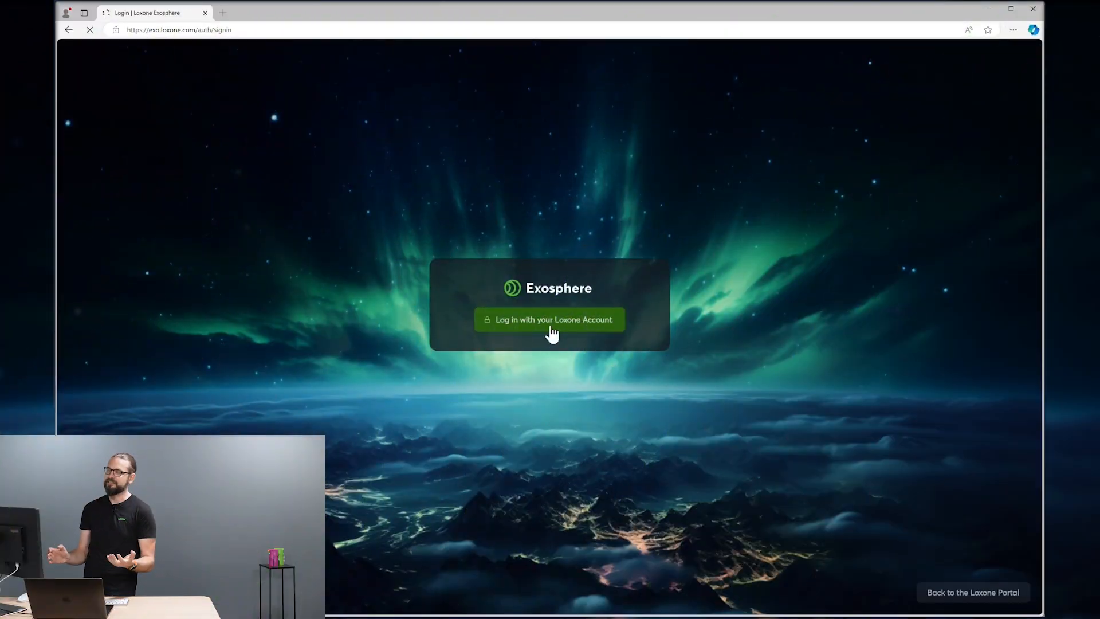
- Sign in and start connecting a new Miniserver to Experience Zone in the Loxone Campus workspace
{"action": "left_click", "coordinate": [549, 320]}
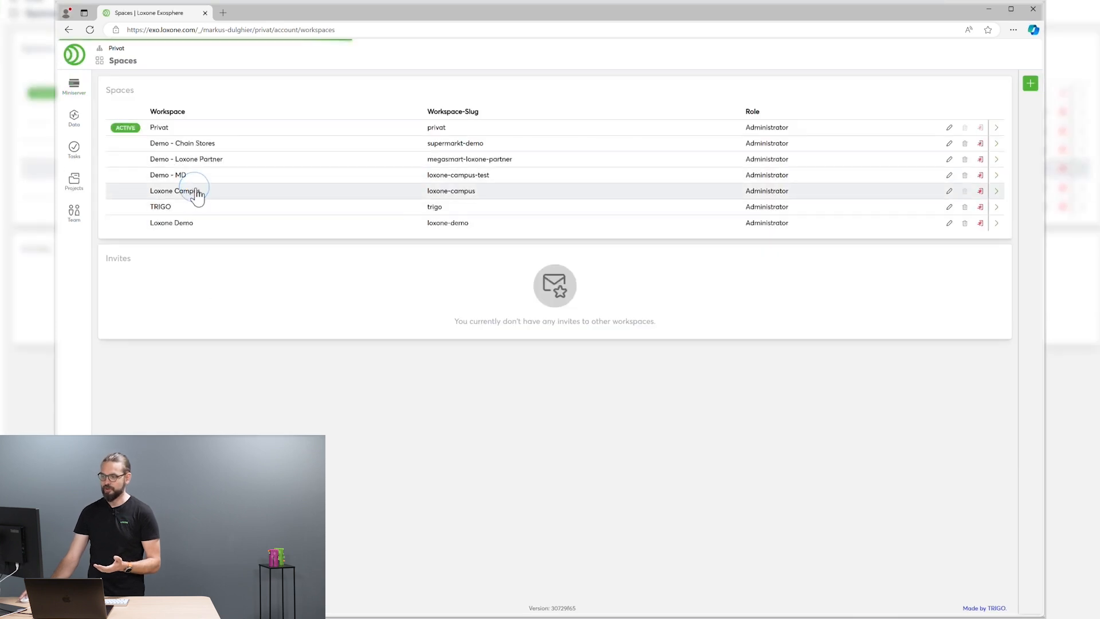
{"action": "left_click", "coordinate": [996, 190]}
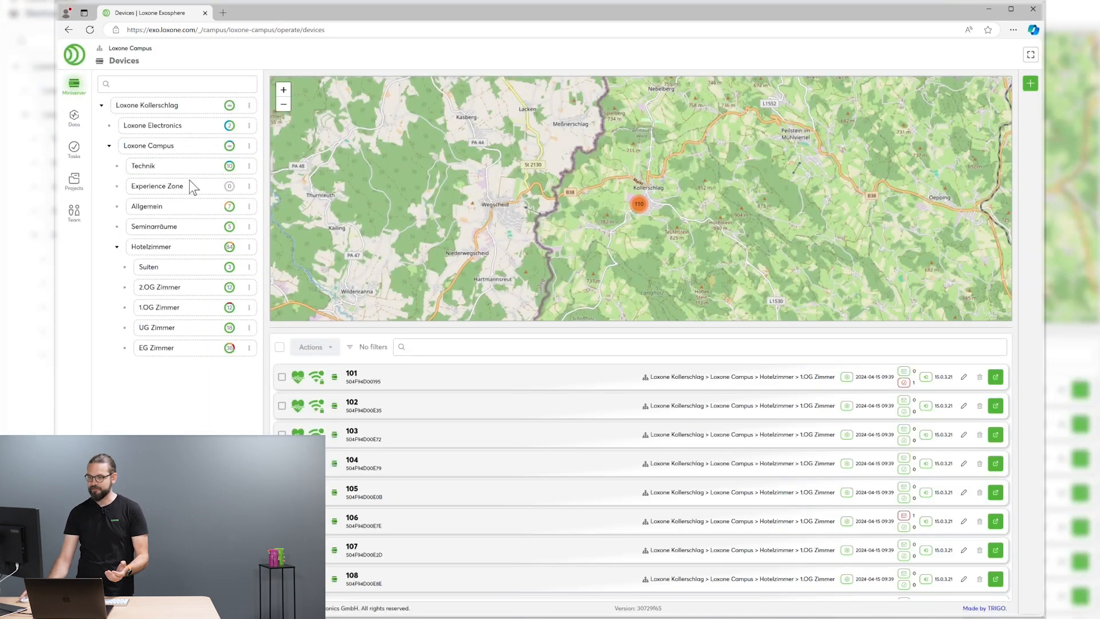
{"action": "left_click", "coordinate": [157, 186]}
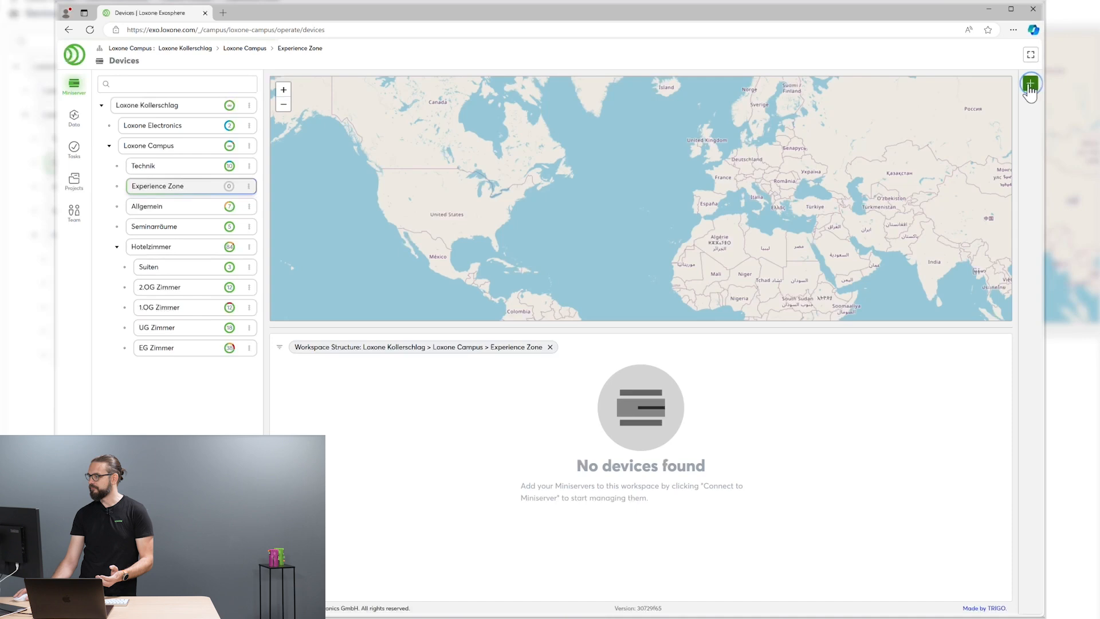
{"action": "left_click", "coordinate": [1031, 82]}
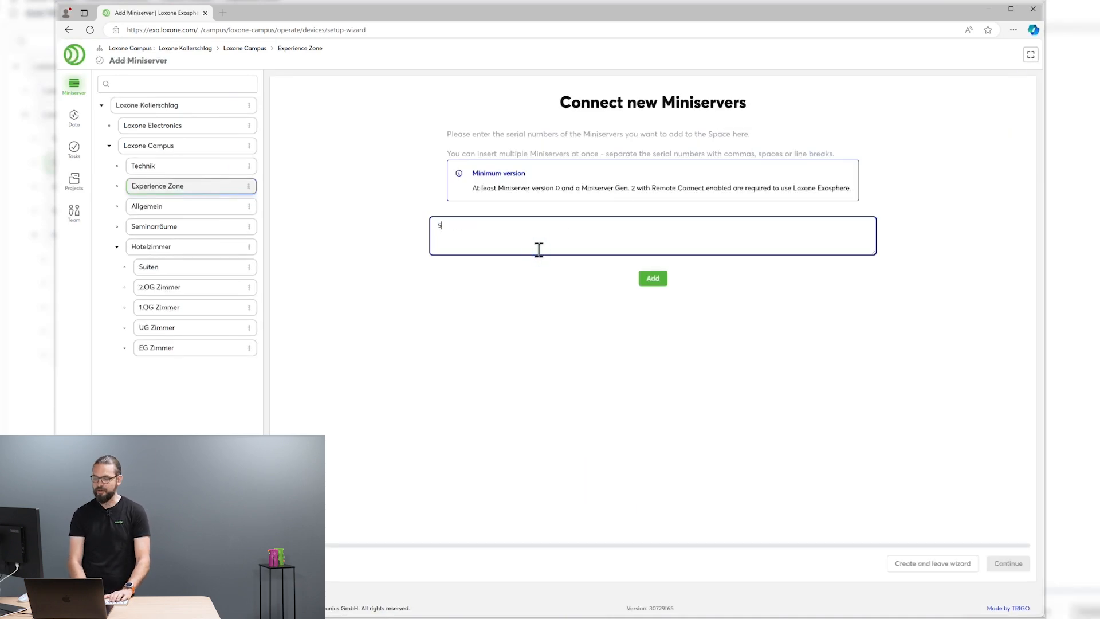
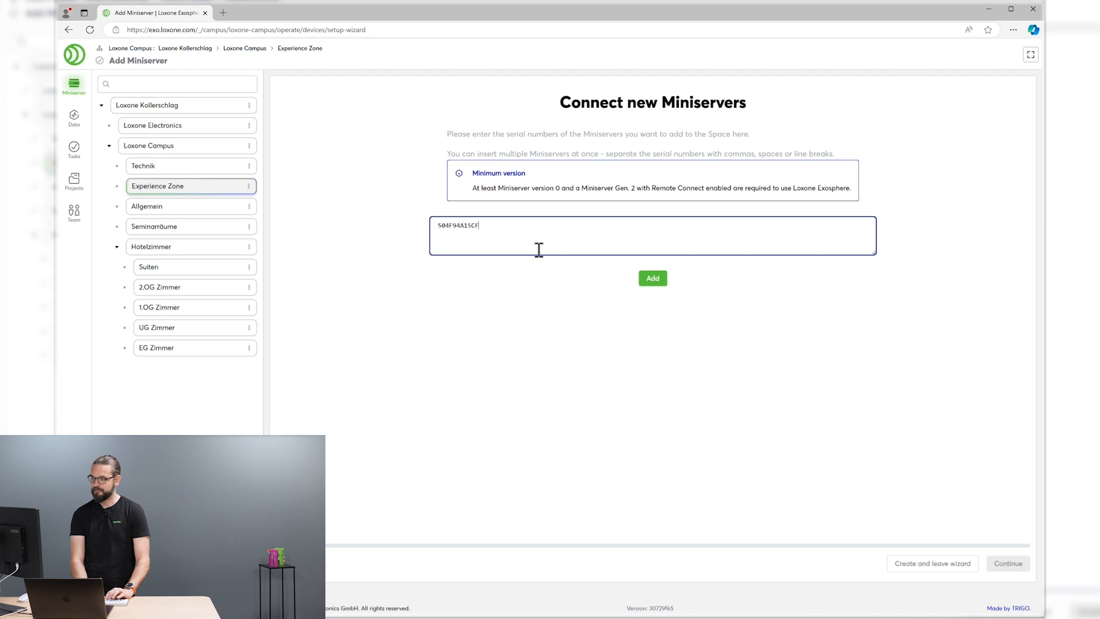
{"action": "left_click", "coordinate": [653, 279]}
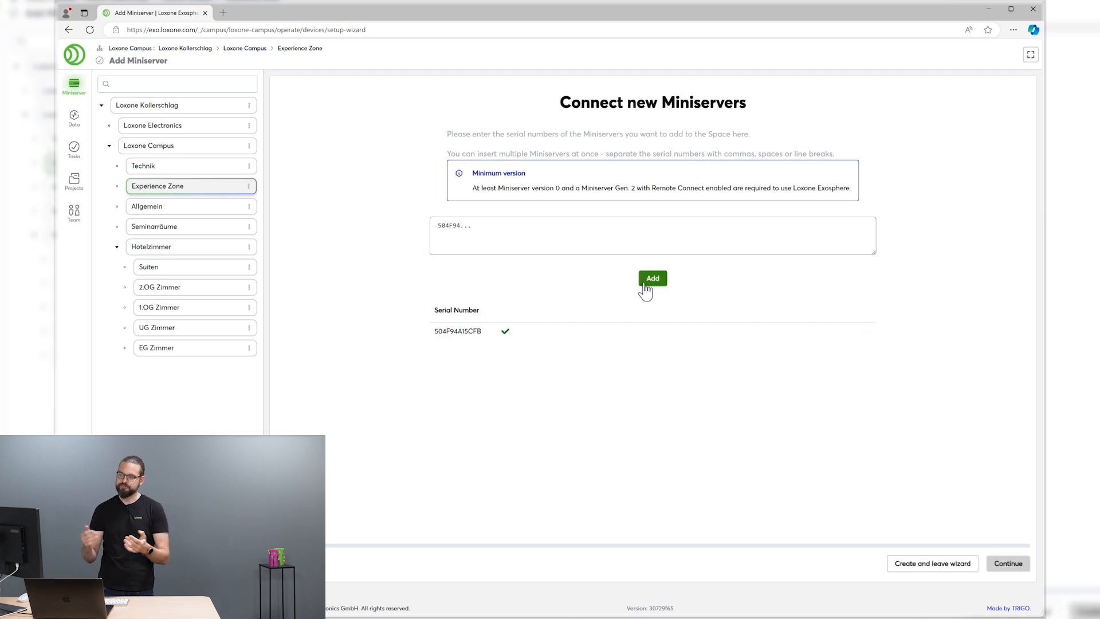
{"action": "mouse_move", "coordinate": [840, 432]}
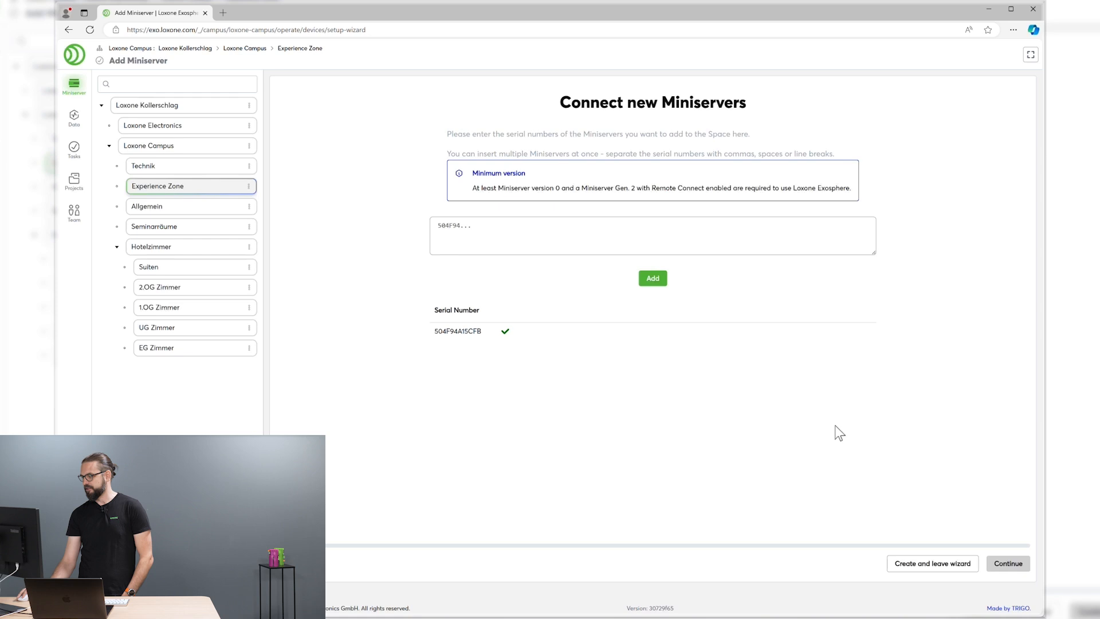
- Keep the Experience Zone placement and check initialization access with the entered credentials
{"action": "left_click", "coordinate": [1009, 563]}
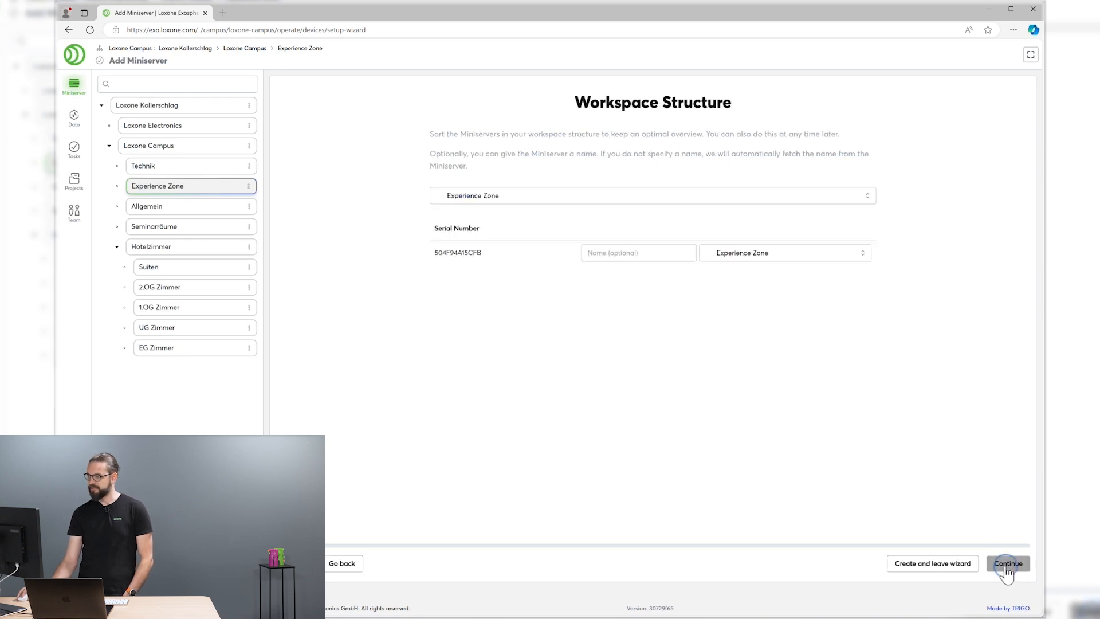
{"action": "left_click", "coordinate": [1008, 564]}
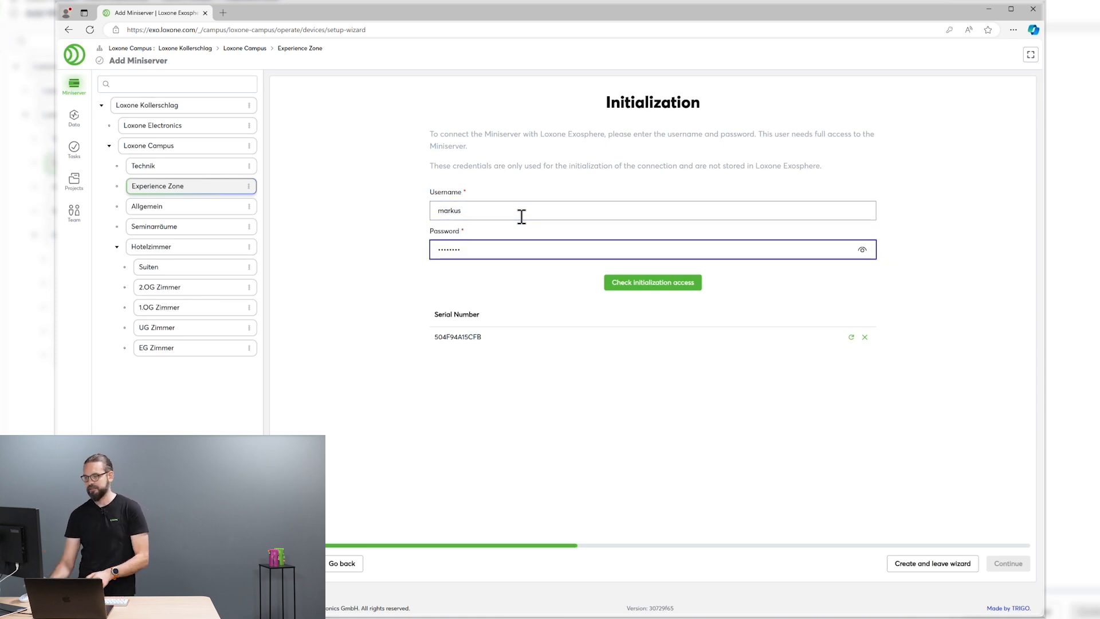
{"action": "left_click", "coordinate": [652, 282]}
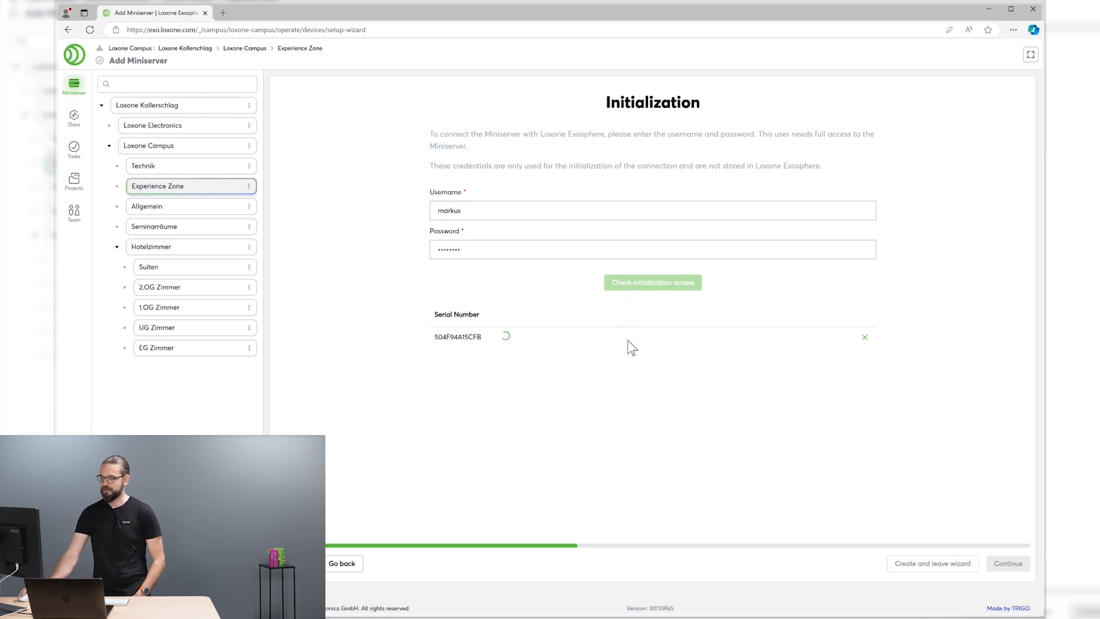
{"action": "mouse_move", "coordinate": [639, 390]}
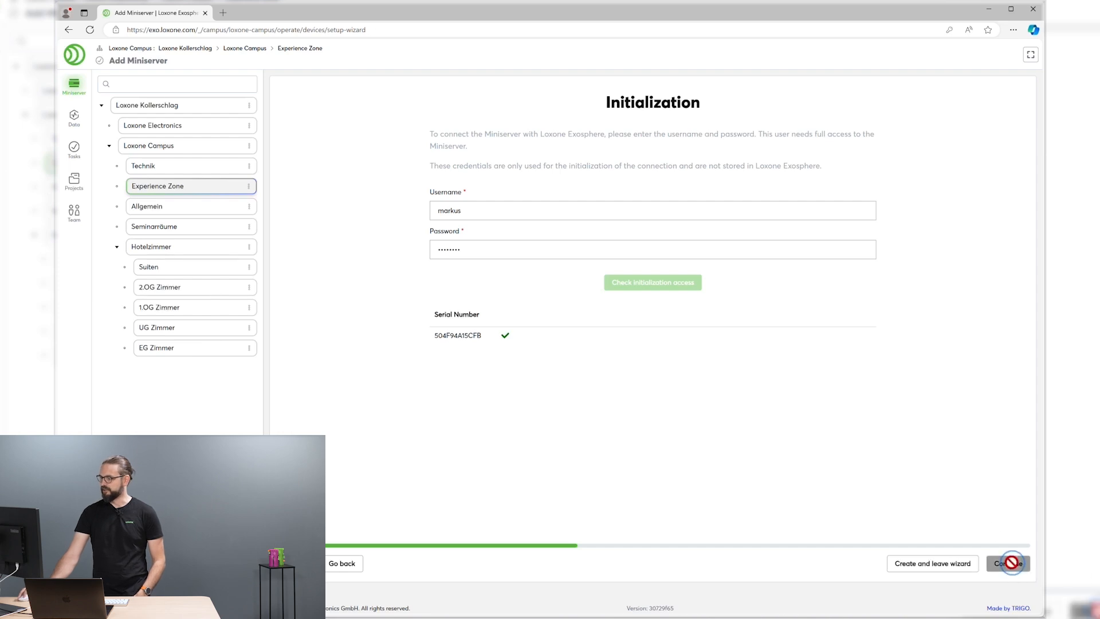
- Verify the exo Exosphere user and create the Miniserver, reaching the Done page
{"action": "left_click", "coordinate": [1008, 563]}
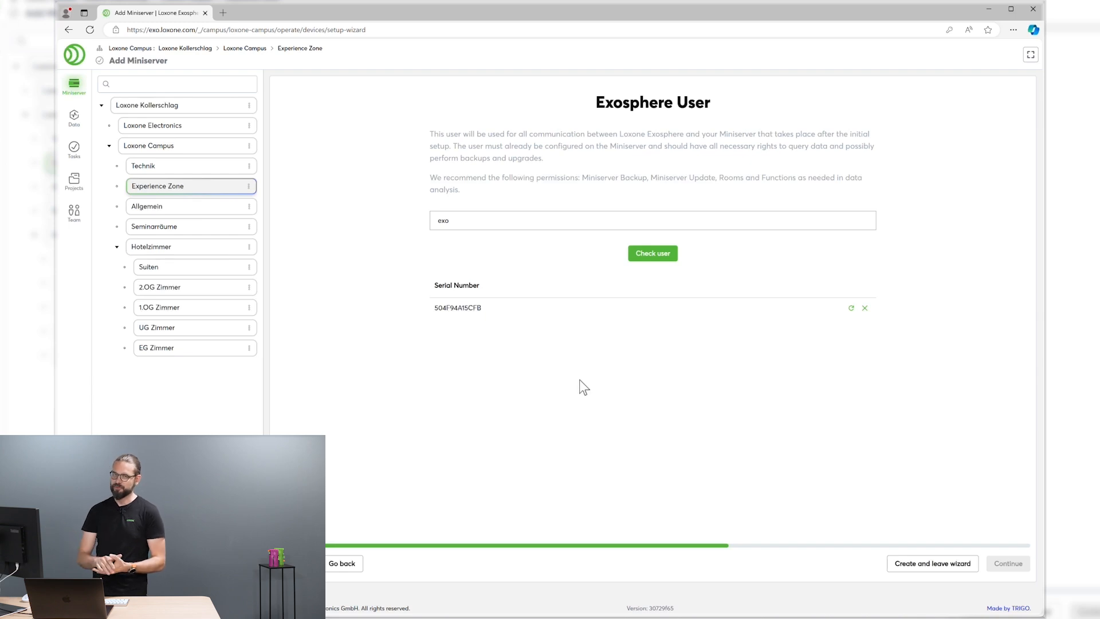
{"action": "mouse_move", "coordinate": [601, 302]}
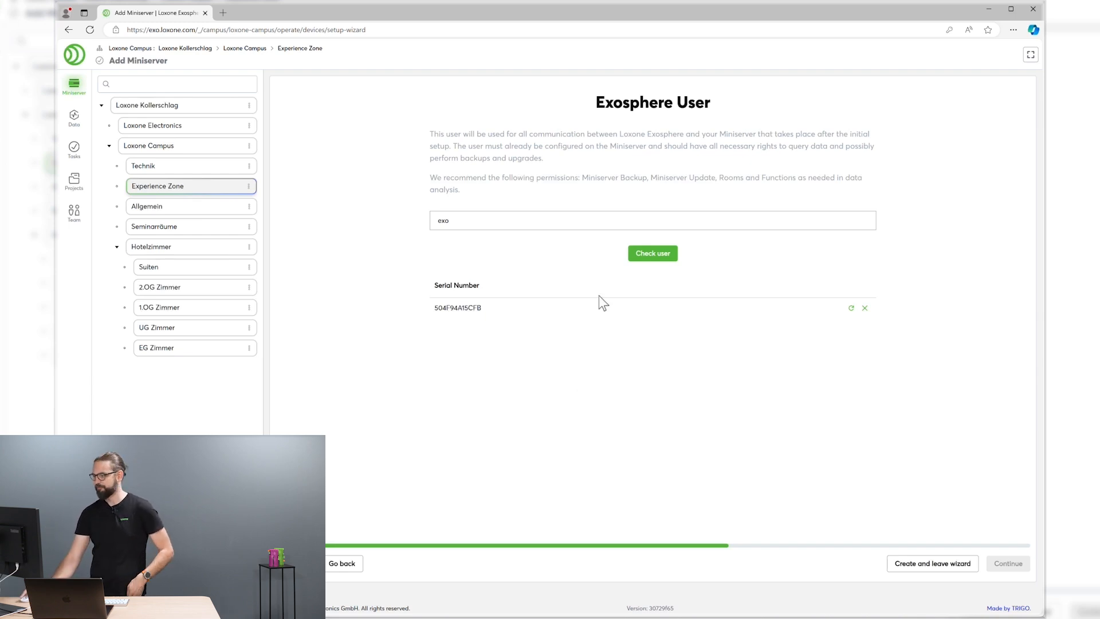
{"action": "left_click", "coordinate": [653, 254]}
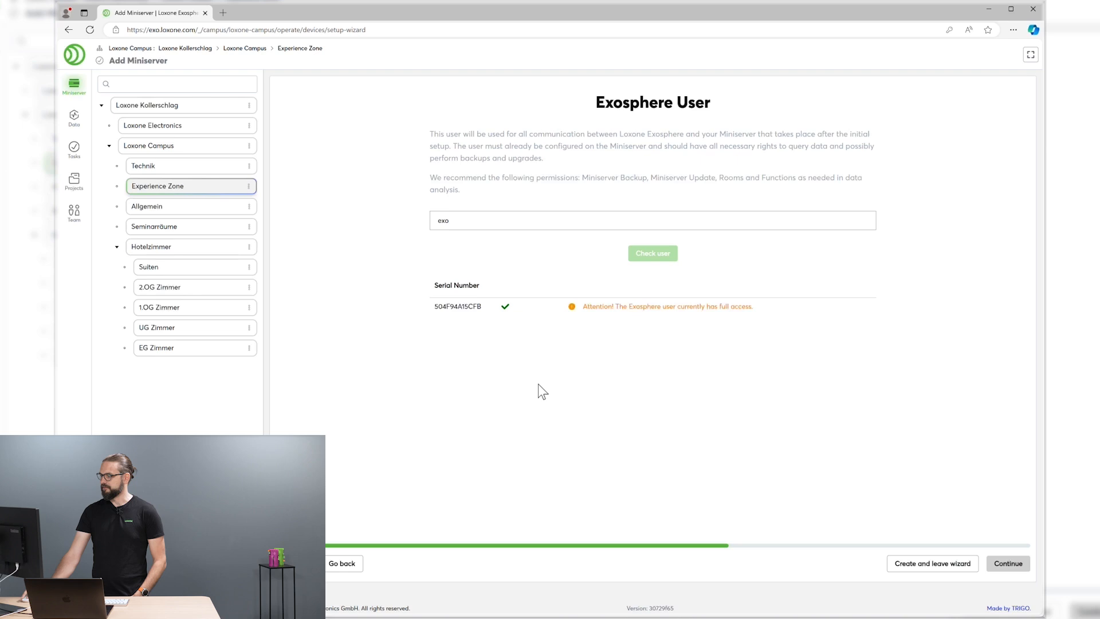
{"action": "mouse_move", "coordinate": [680, 335]}
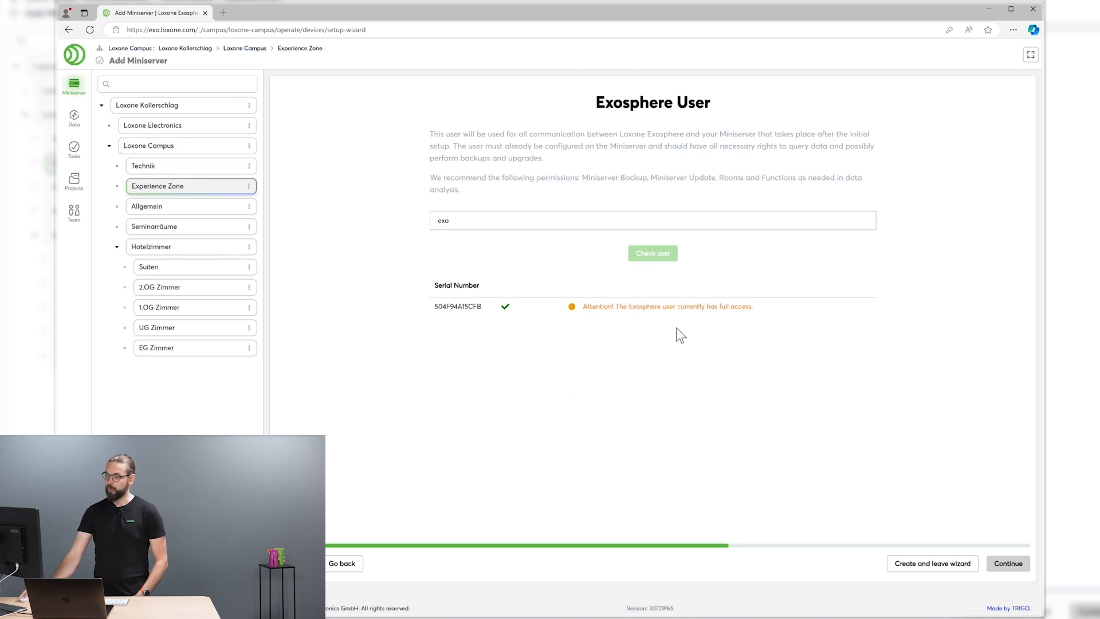
{"action": "mouse_move", "coordinate": [672, 341]}
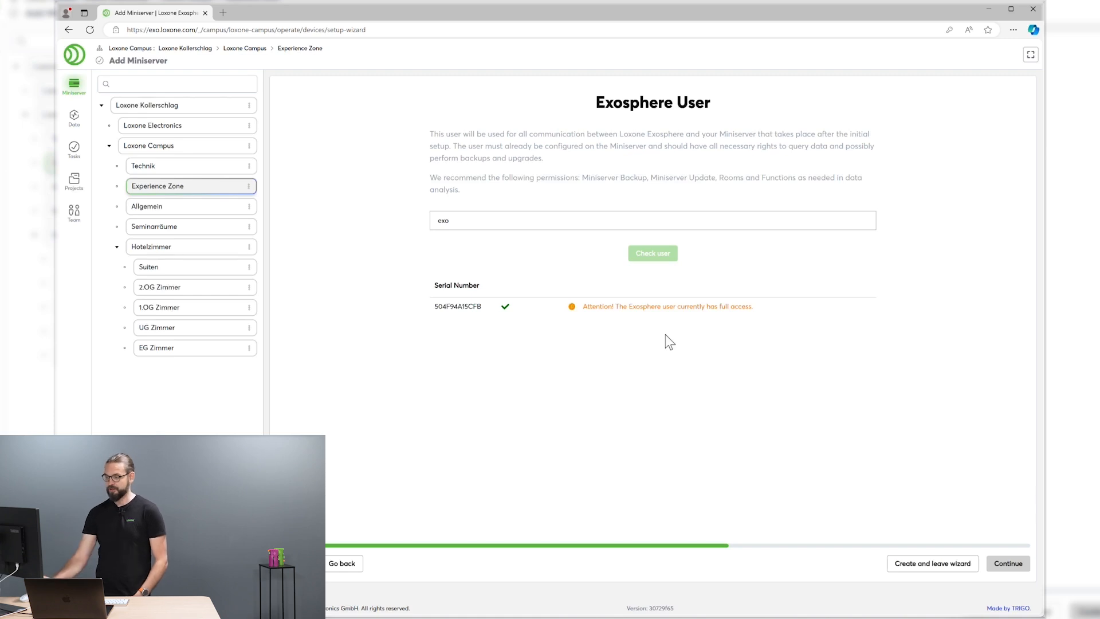
{"action": "mouse_move", "coordinate": [943, 515]}
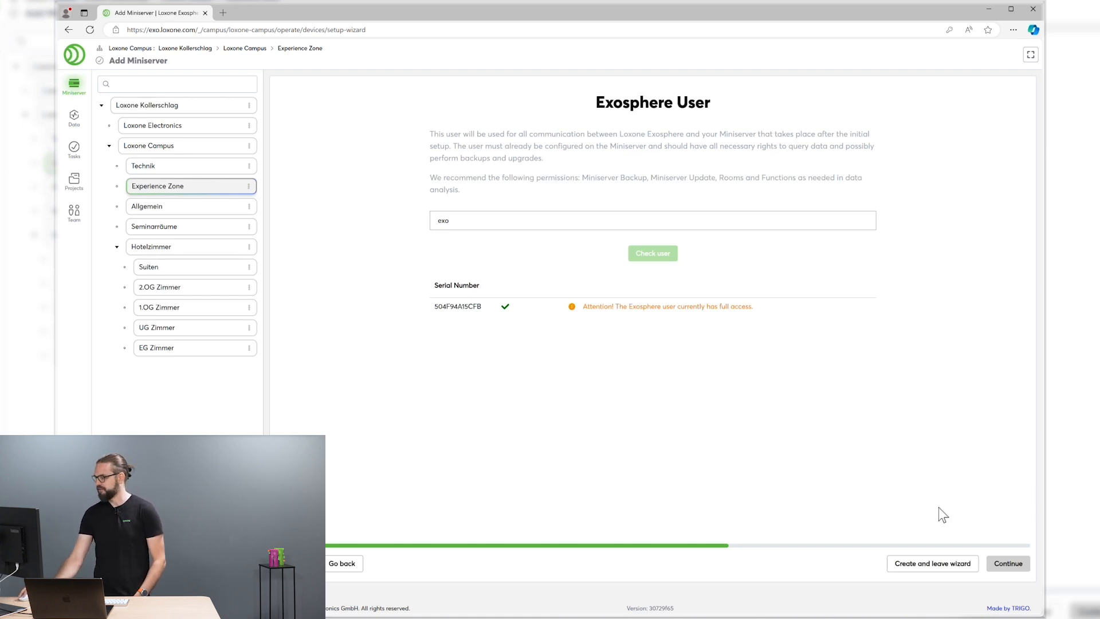
{"action": "left_click", "coordinate": [1007, 563]}
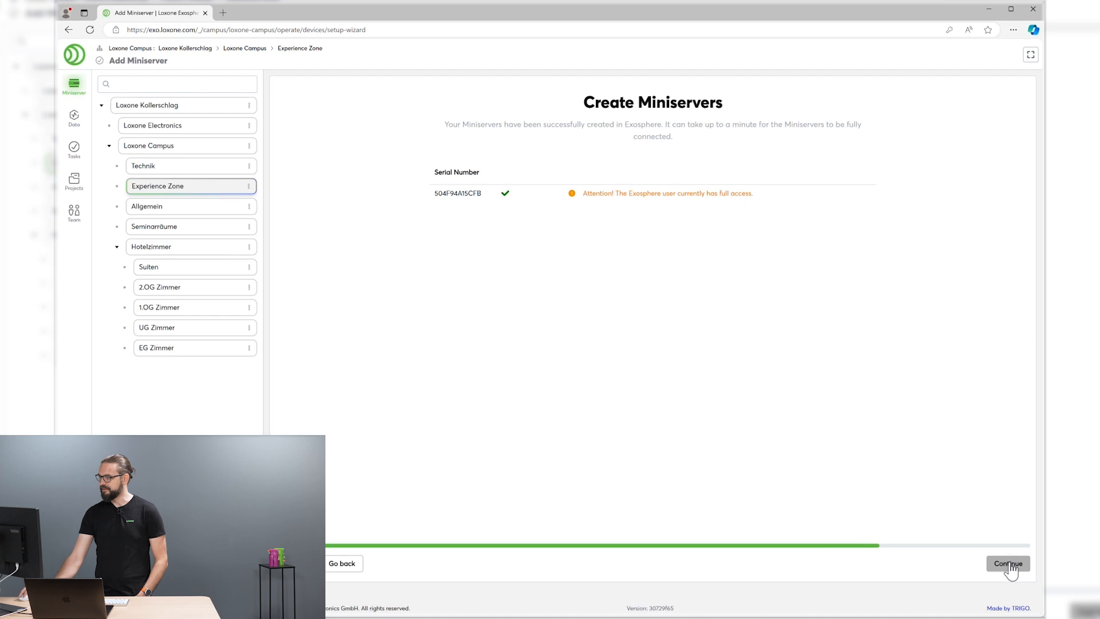
{"action": "left_click", "coordinate": [1008, 564]}
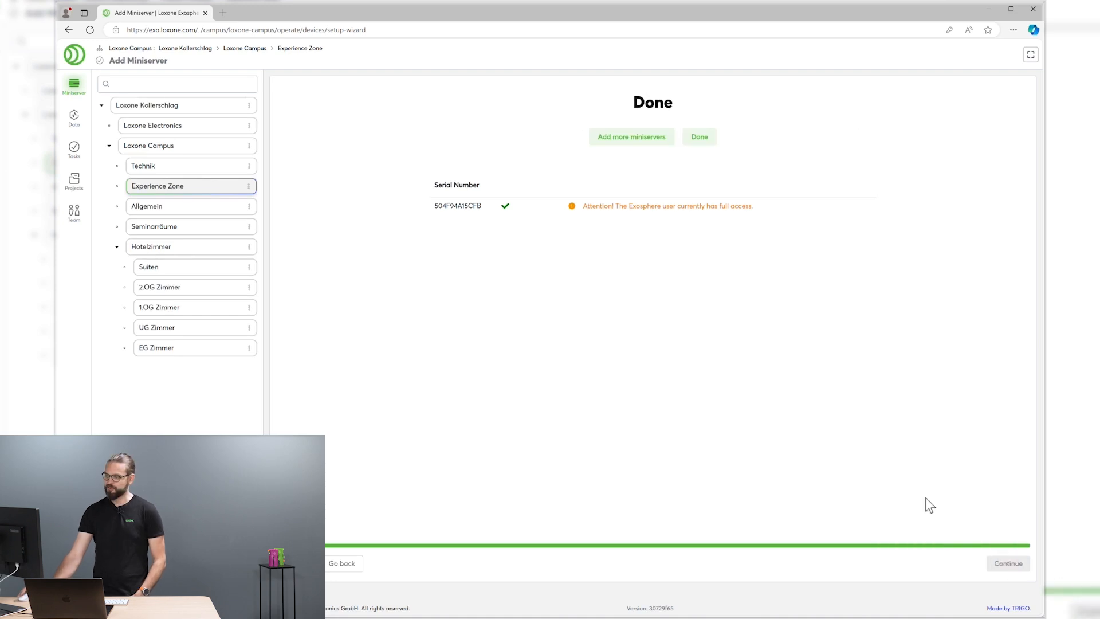
- Return to the device list and show all Loxone Kollerschlag devices on the map
{"action": "left_click", "coordinate": [698, 136]}
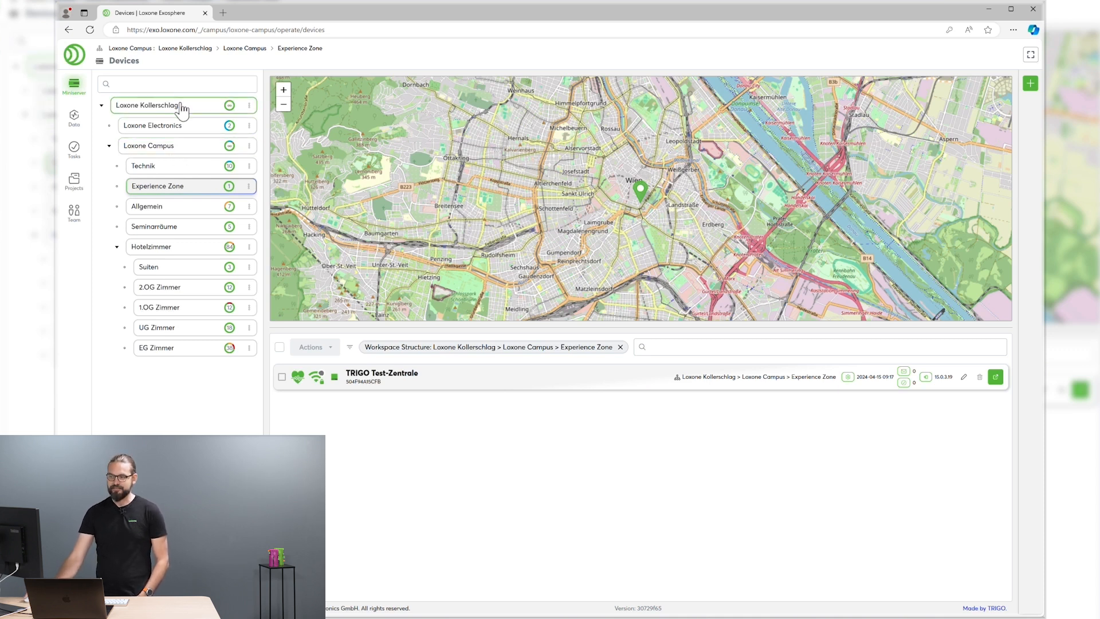
{"action": "left_click", "coordinate": [148, 106]}
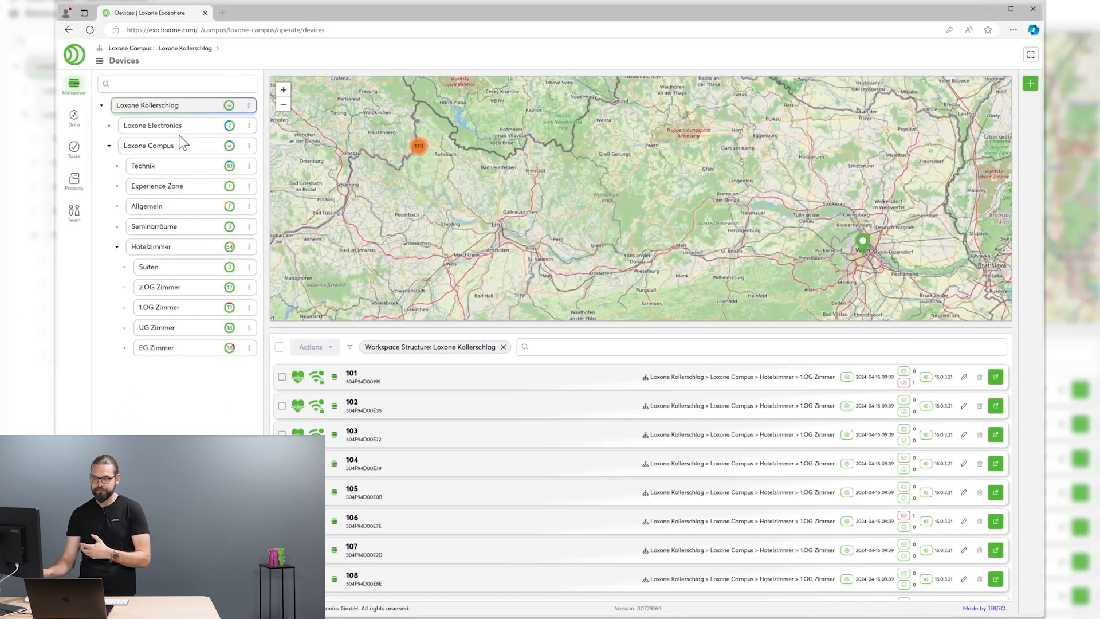
{"action": "mouse_move", "coordinate": [186, 311]}
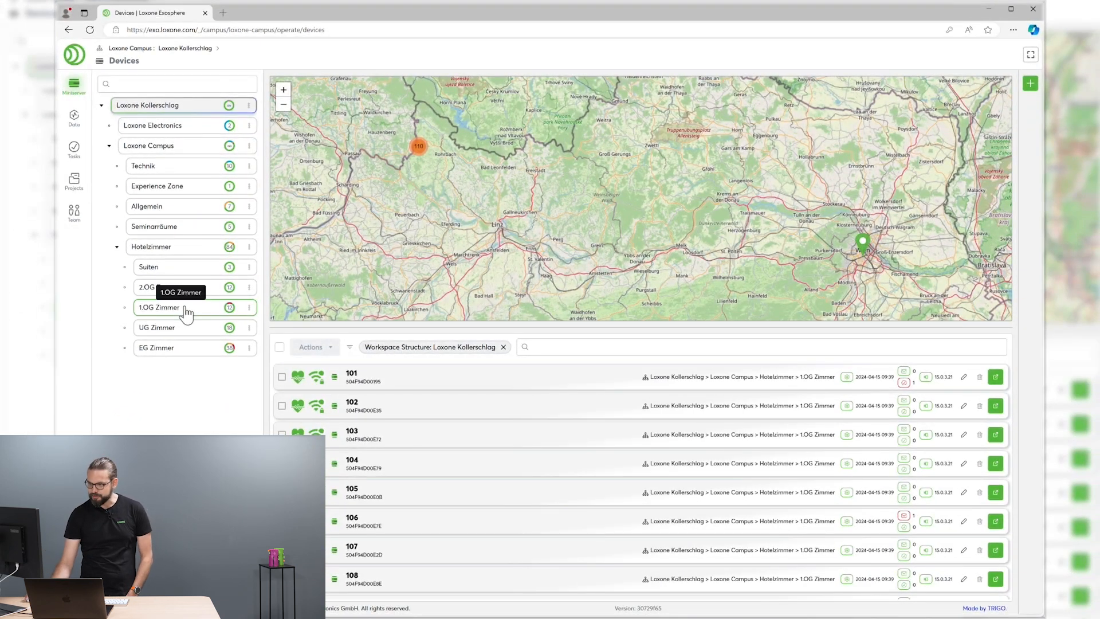
- Filter devices to 1.OG Zimmer and show all messages, revealing the Gerät offline notice
{"action": "left_click", "coordinate": [158, 308]}
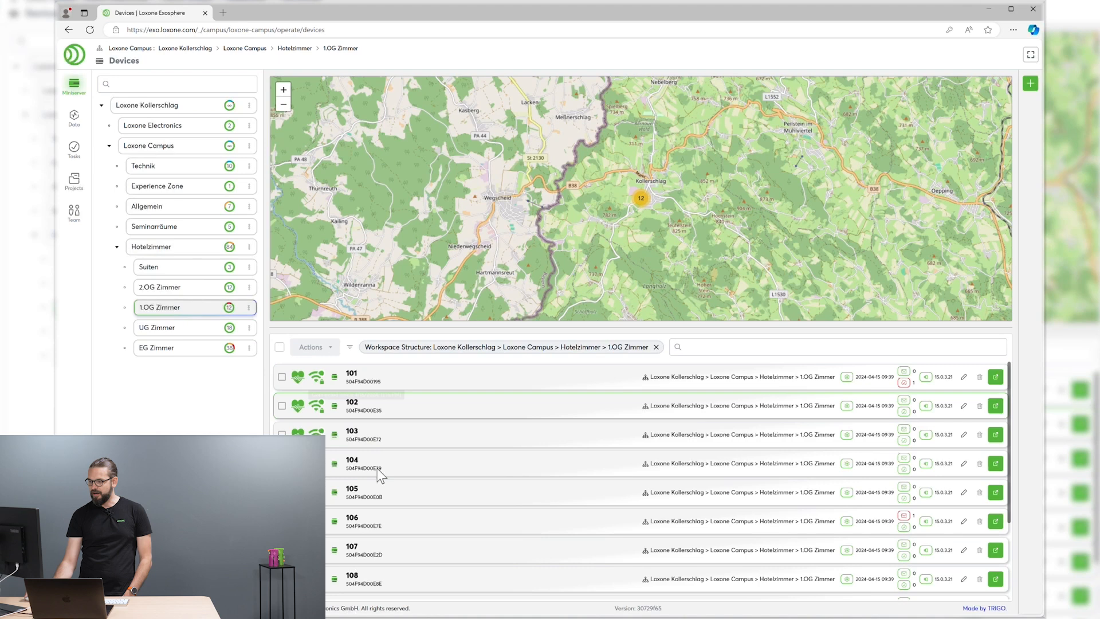
{"action": "mouse_move", "coordinate": [353, 531]}
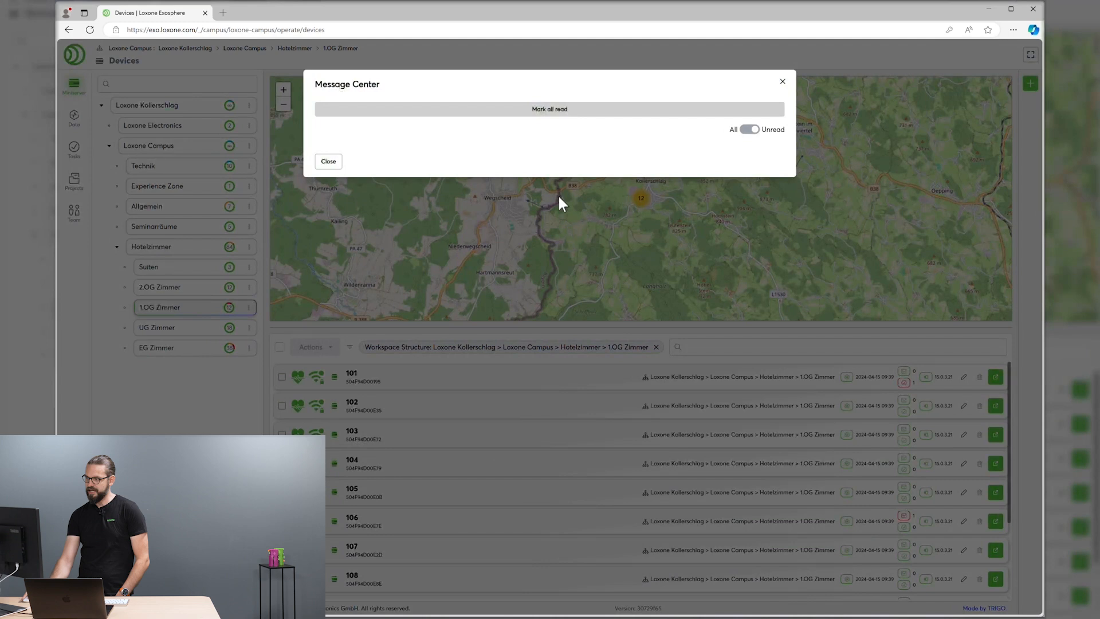
{"action": "left_click", "coordinate": [748, 129]}
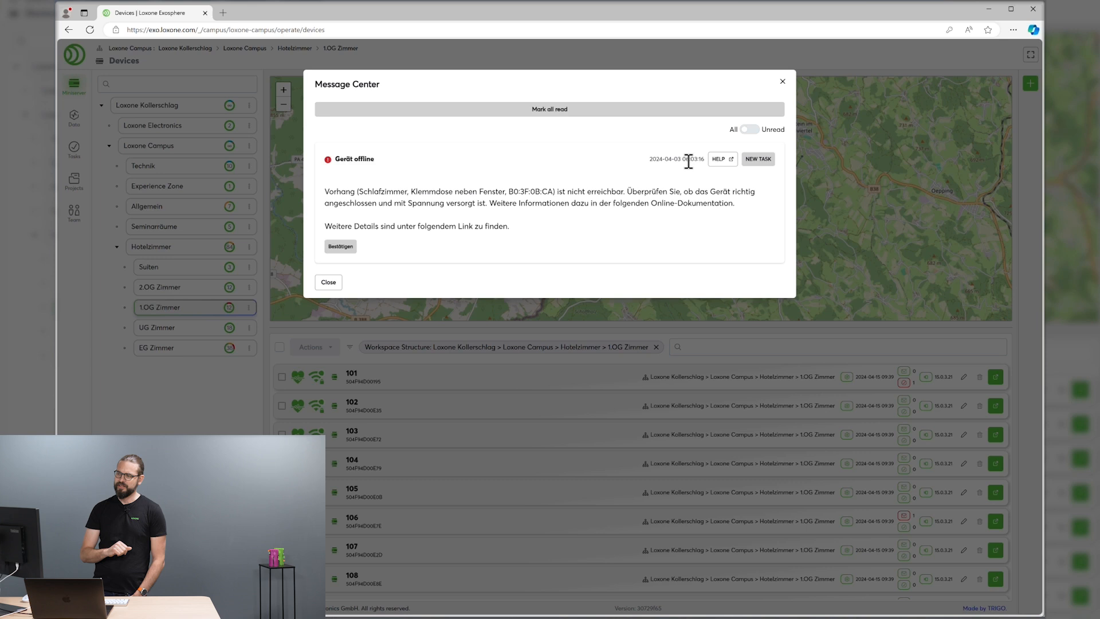
{"action": "mouse_move", "coordinate": [667, 177]}
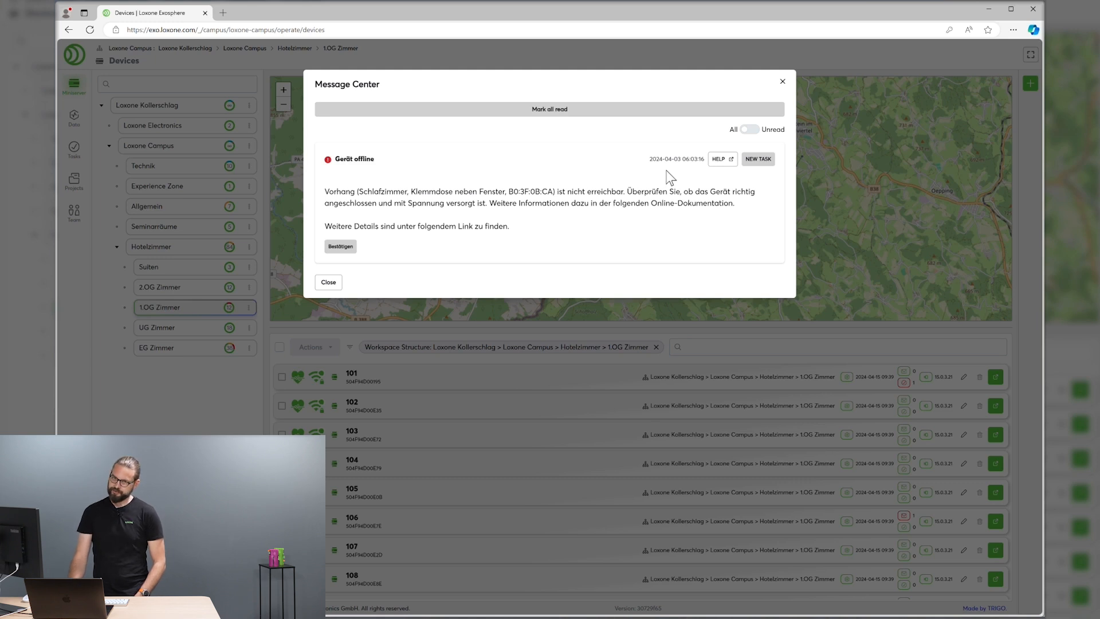
{"action": "mouse_move", "coordinate": [758, 158]}
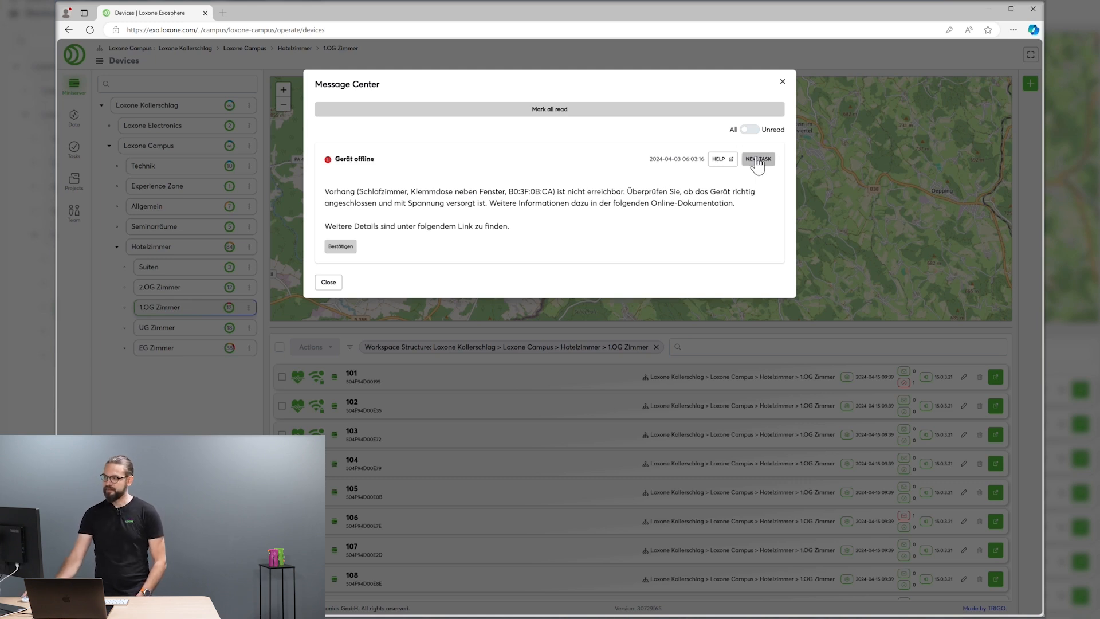
- Create a high-priority task from the Gerät offline message with an assignee and due date
{"action": "left_click", "coordinate": [759, 158]}
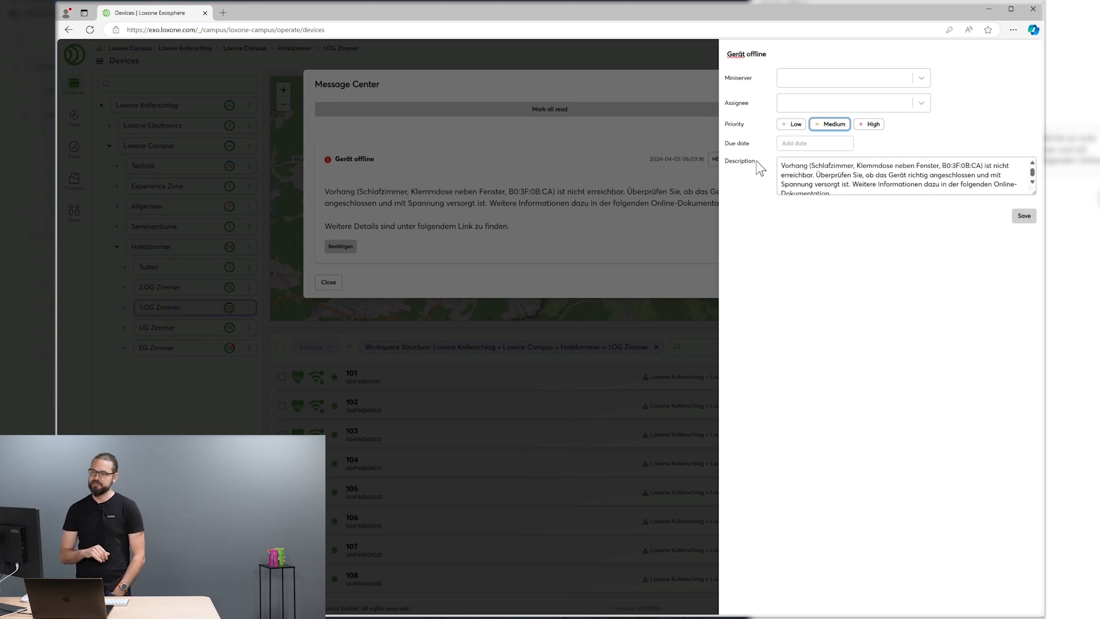
{"action": "left_click", "coordinate": [850, 102]}
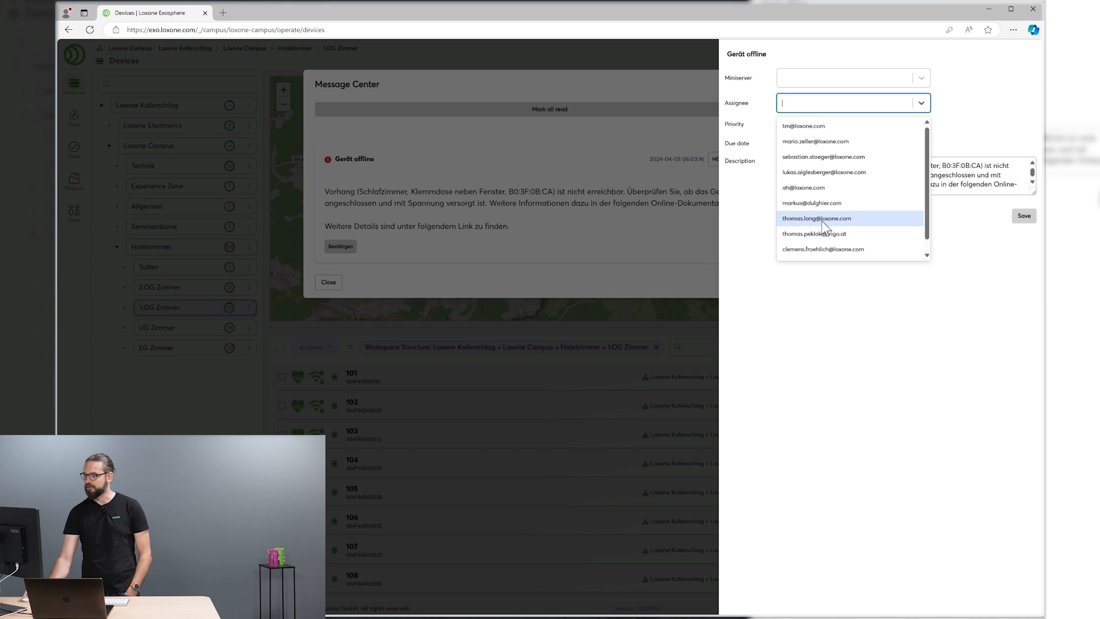
{"action": "left_click", "coordinate": [817, 218]}
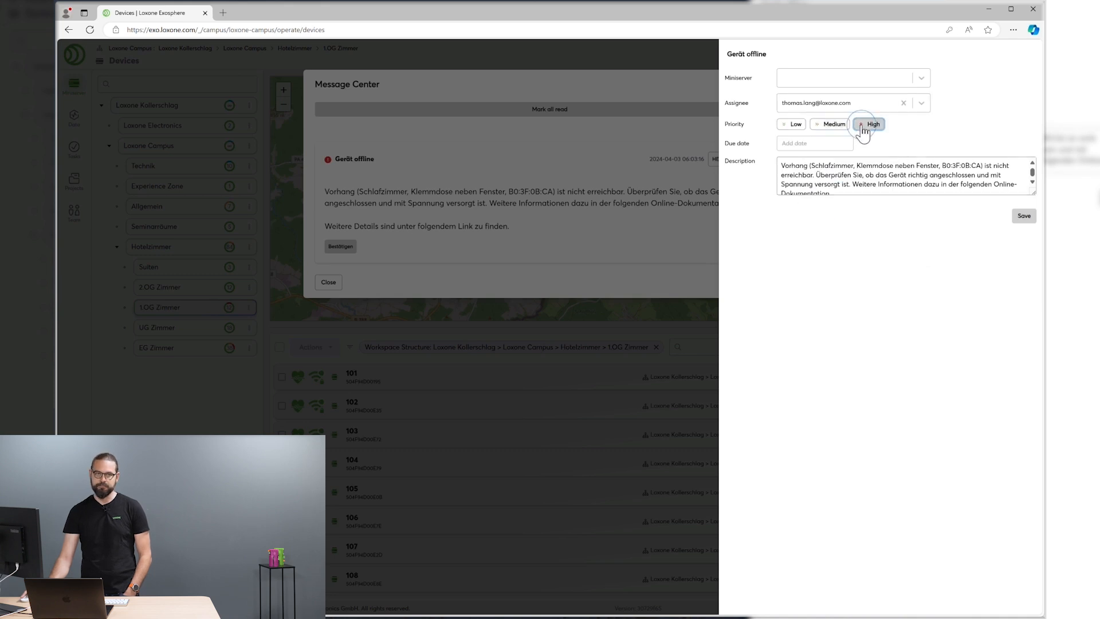
{"action": "left_click", "coordinate": [815, 144]}
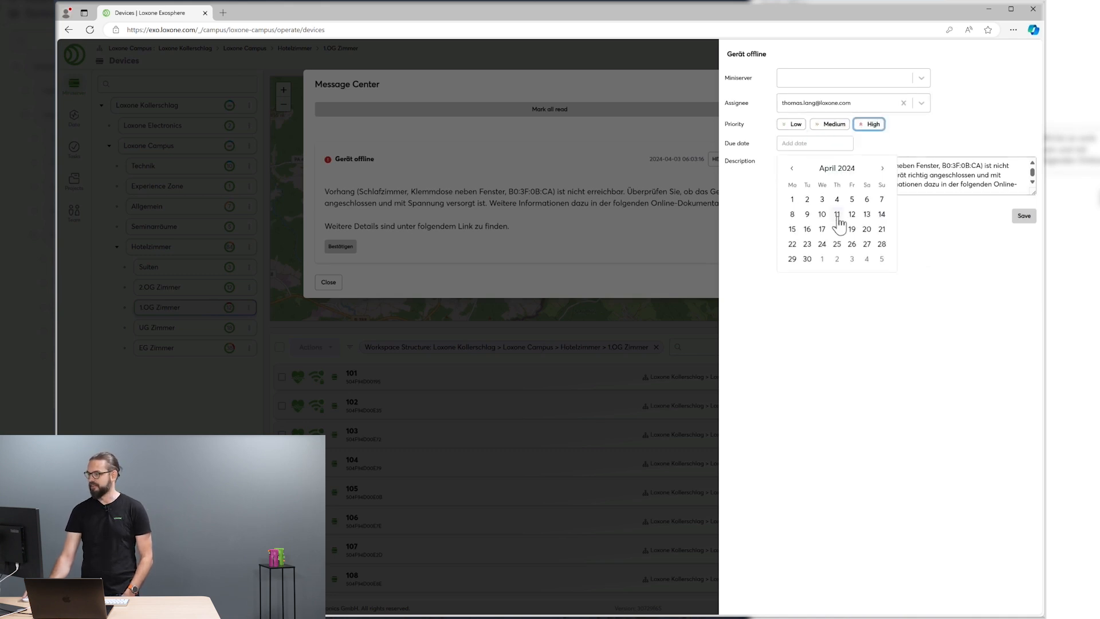
{"action": "left_click", "coordinate": [920, 78]}
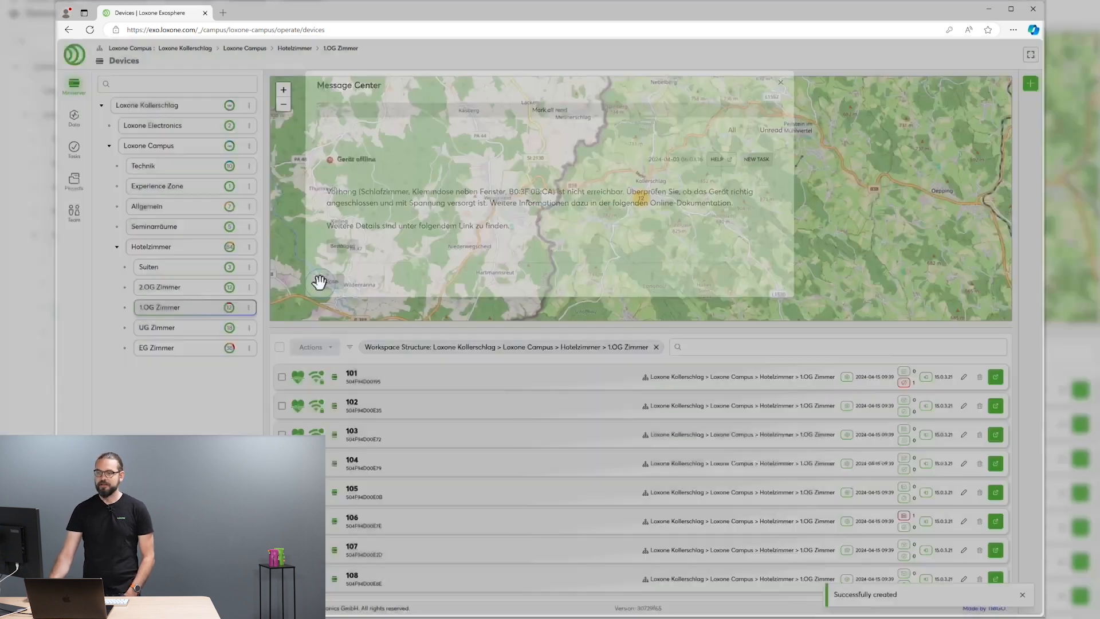
- Glance at the Tasks board, then list the Experience Zone devices showing TRIGO Test-Zentrale
{"action": "left_click", "coordinate": [779, 82]}
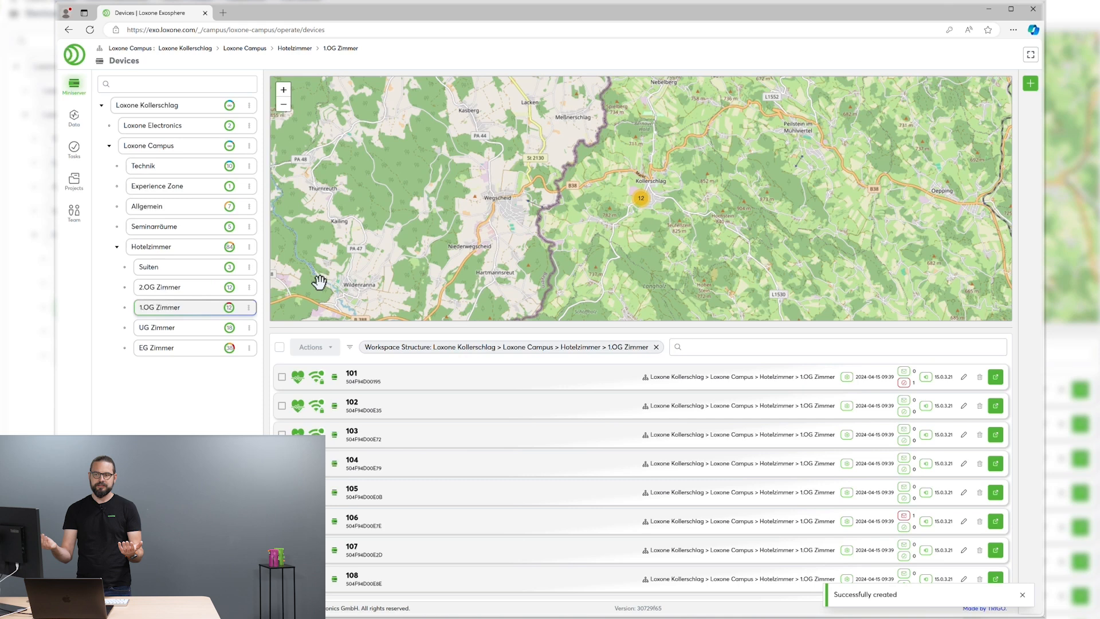
{"action": "mouse_move", "coordinate": [82, 162]}
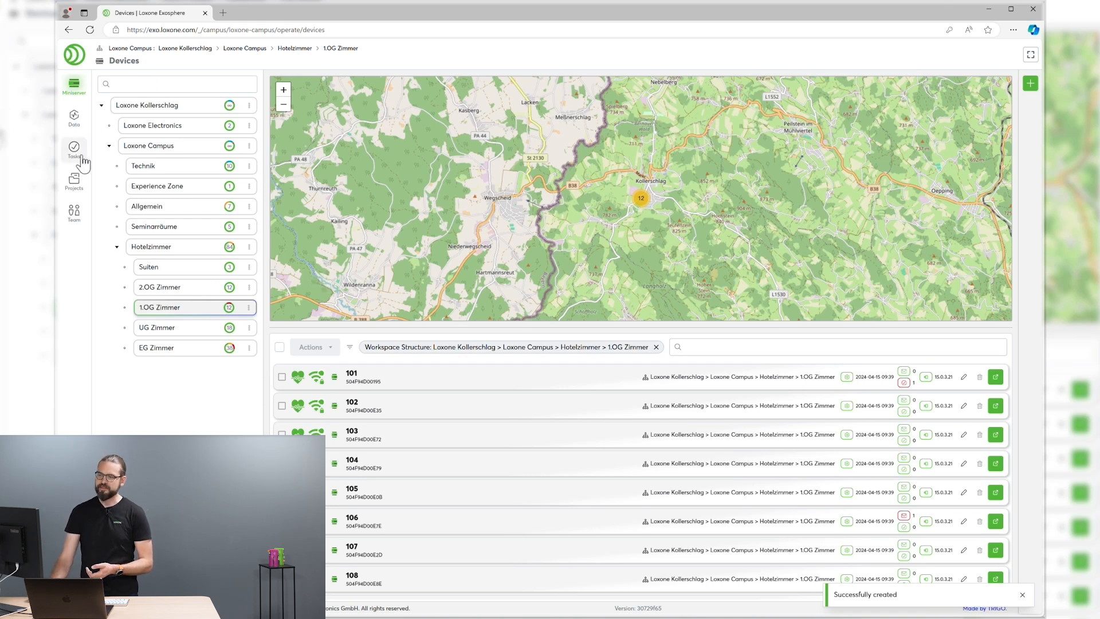
{"action": "left_click", "coordinate": [73, 149]}
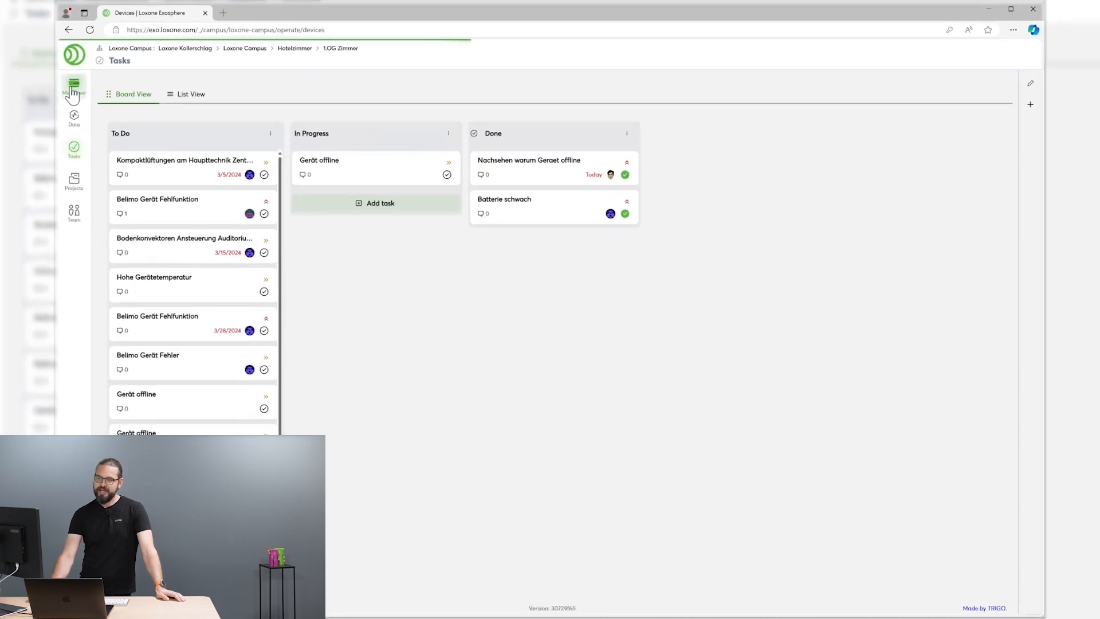
{"action": "left_click", "coordinate": [73, 84]}
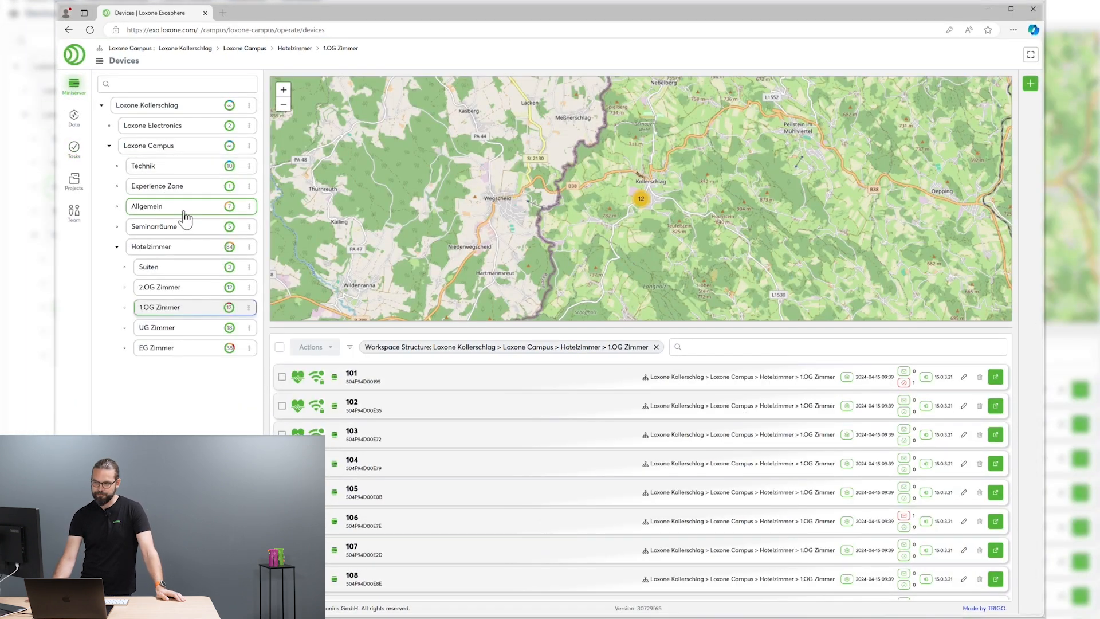
{"action": "mouse_move", "coordinate": [208, 236]}
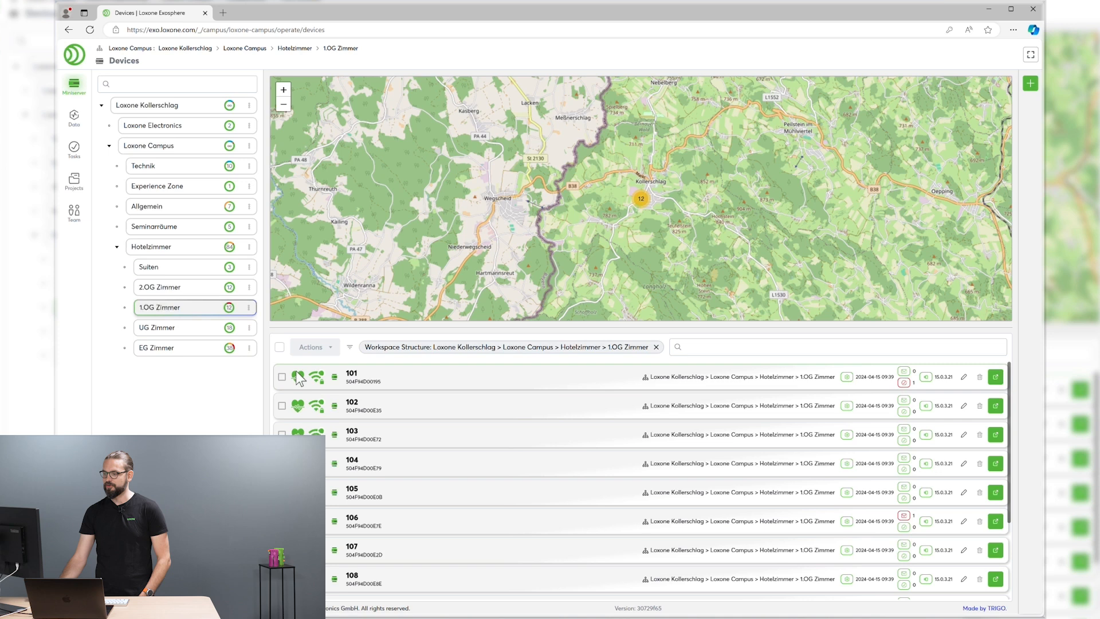
{"action": "left_click", "coordinate": [157, 186]}
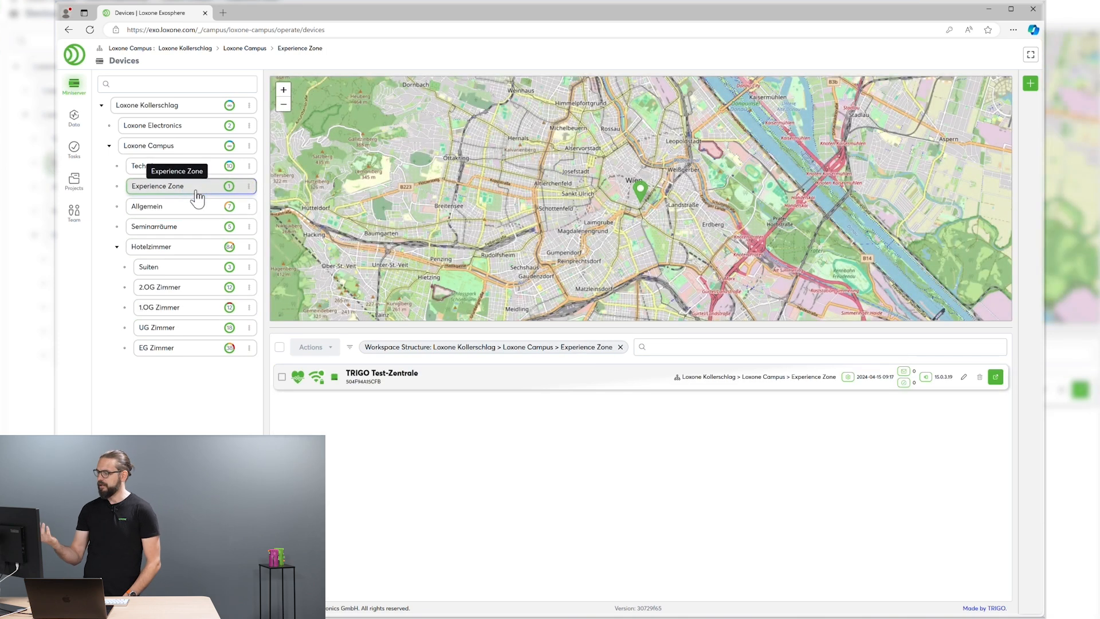
{"action": "mouse_move", "coordinate": [355, 390]}
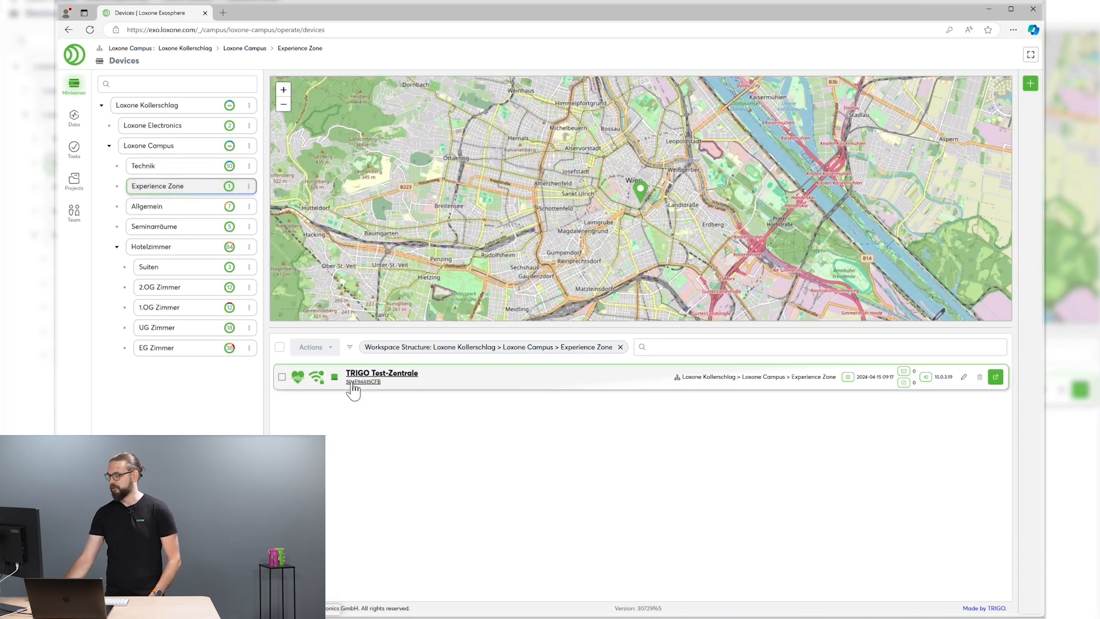
- Post the comment 'hello there' to the TRIGO Test-Zentrale Miniserver's journal
{"action": "left_click", "coordinate": [382, 372]}
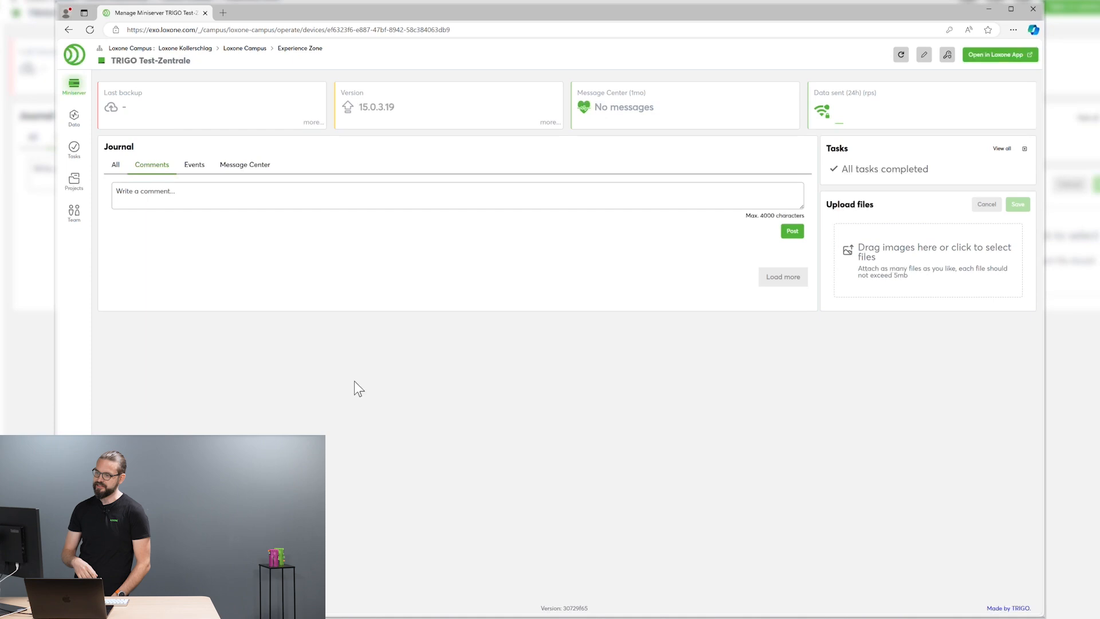
{"action": "mouse_move", "coordinate": [783, 260]}
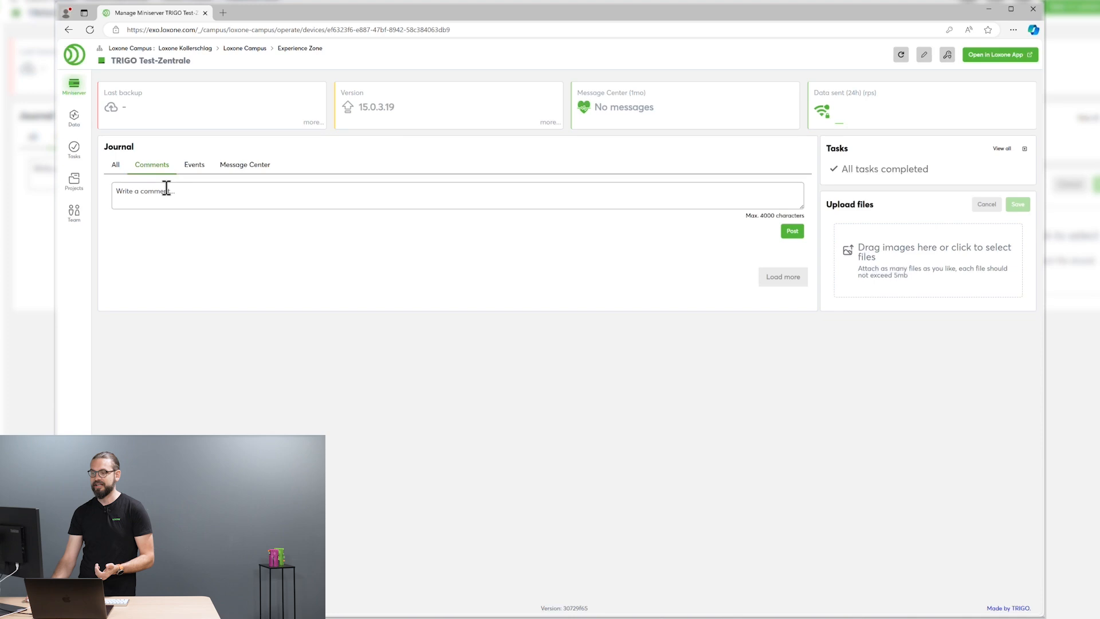
{"action": "left_click", "coordinate": [456, 195]}
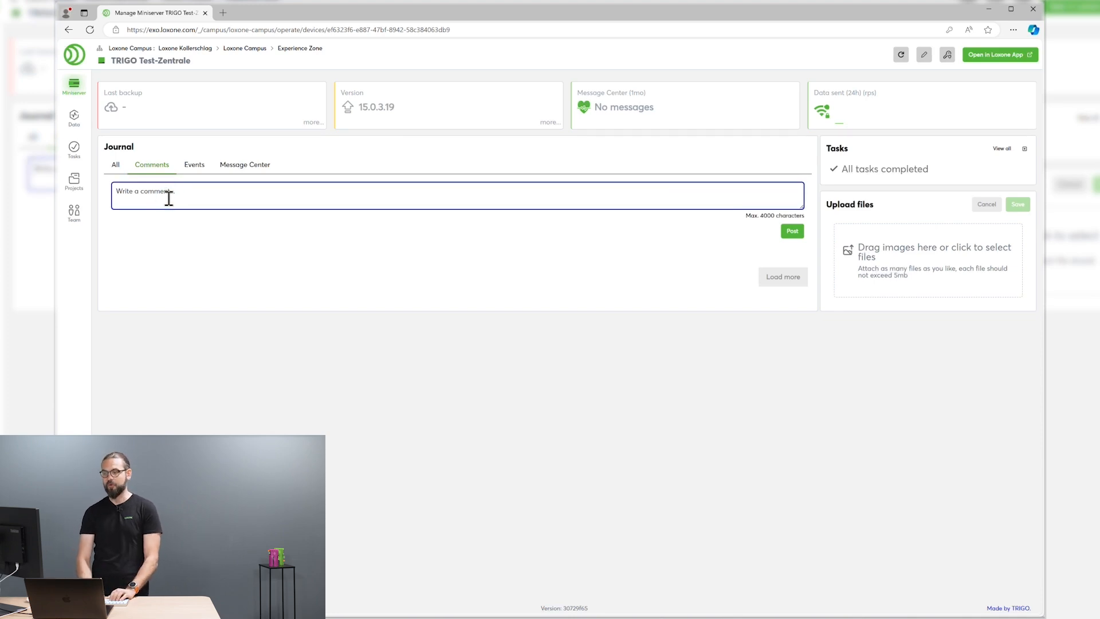
{"action": "type", "text": "hello there"}
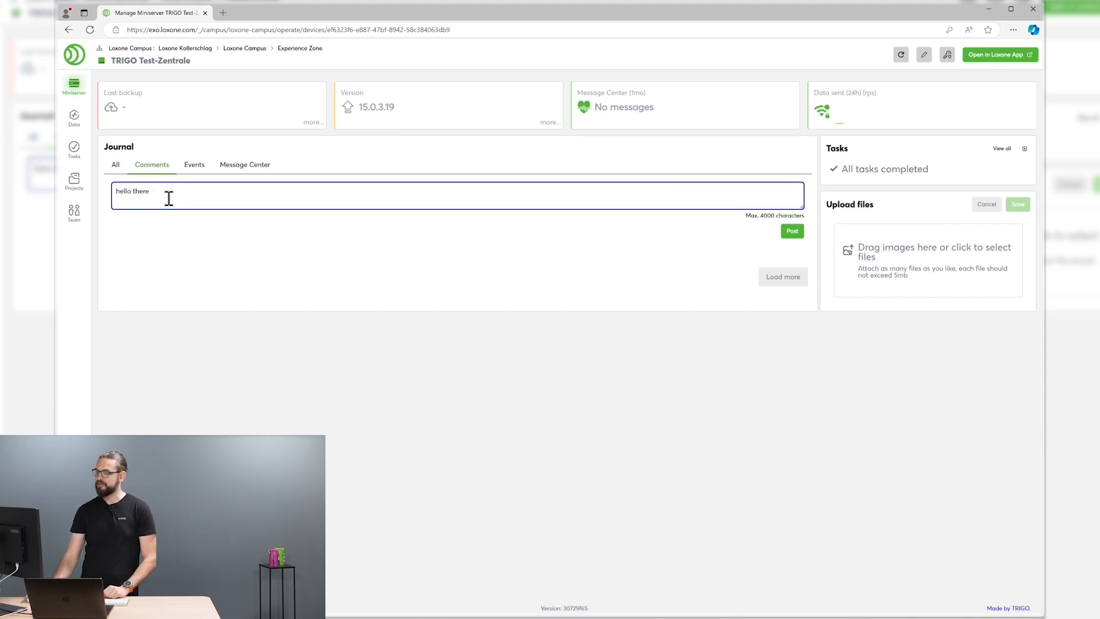
{"action": "left_click", "coordinate": [792, 232]}
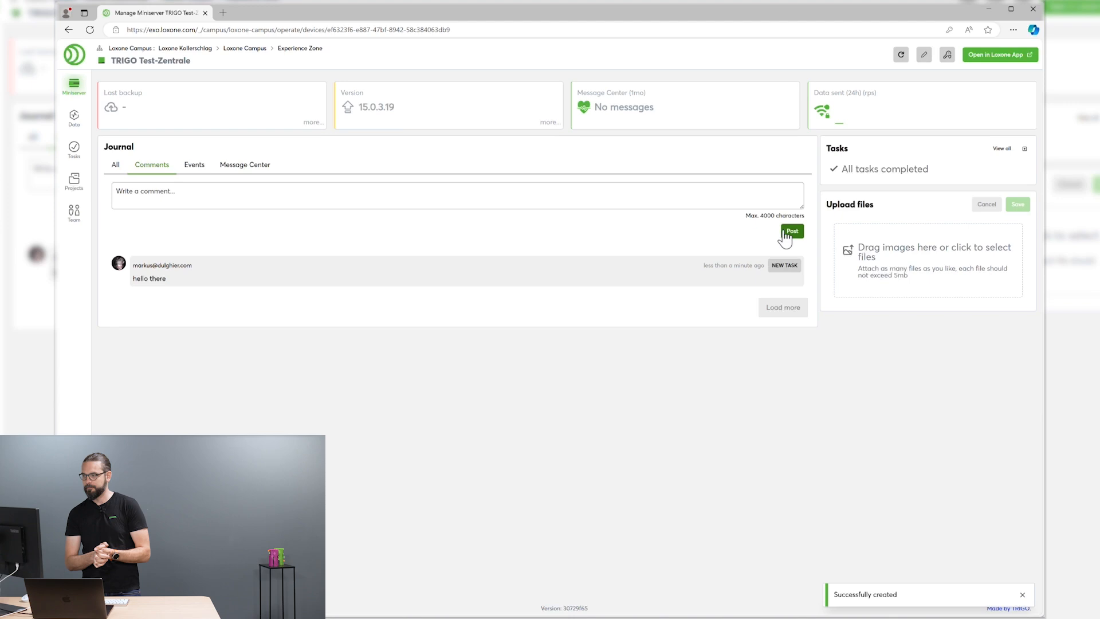
{"action": "mouse_move", "coordinate": [765, 145]}
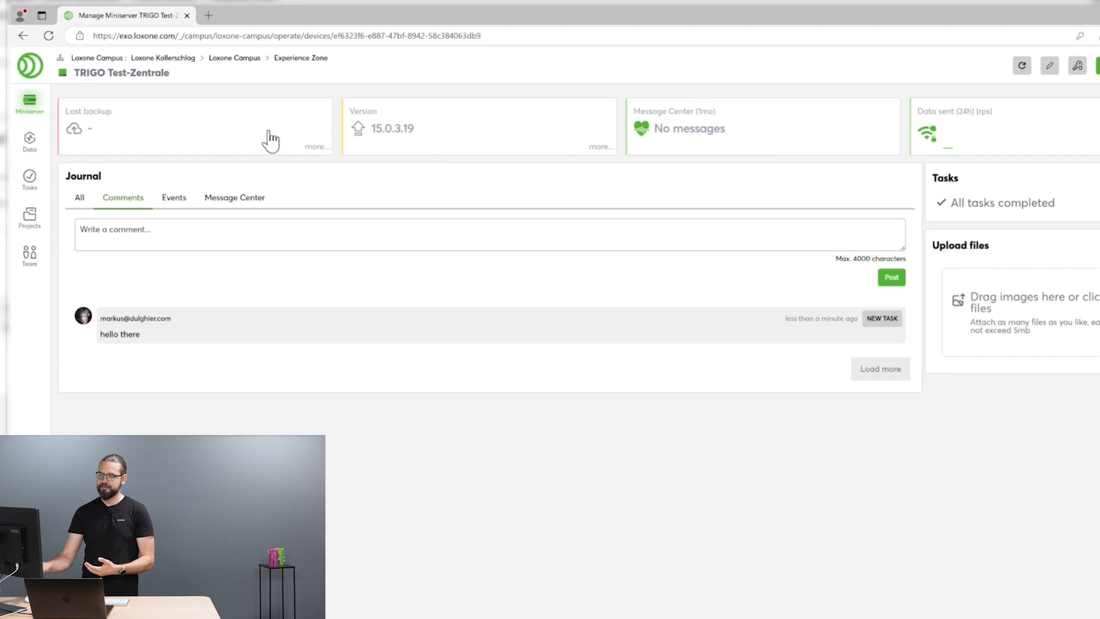
{"action": "mouse_move", "coordinate": [465, 144]}
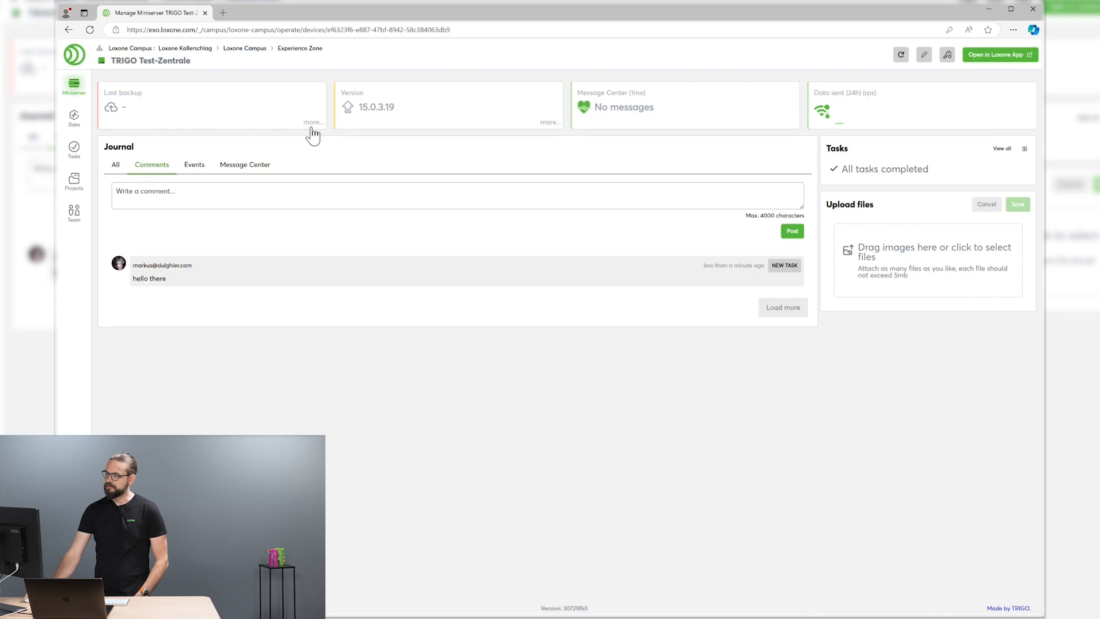
- Switch on automatic daily backups for the TRIGO Test-Zentrale Miniserver from its backup details
{"action": "left_click", "coordinate": [313, 123]}
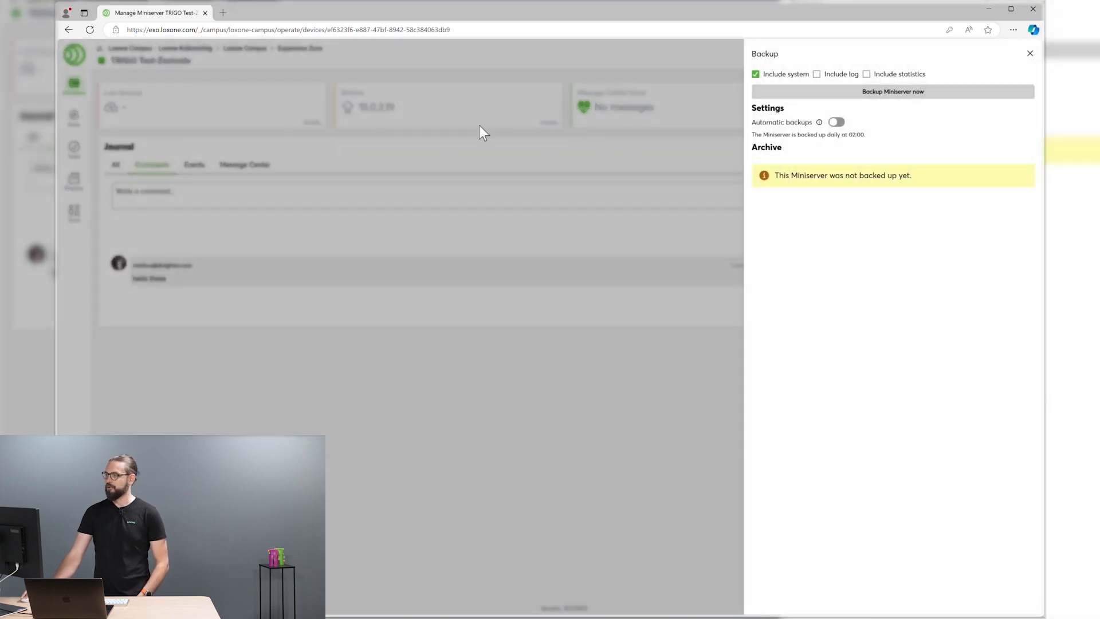
{"action": "left_click", "coordinate": [835, 122]}
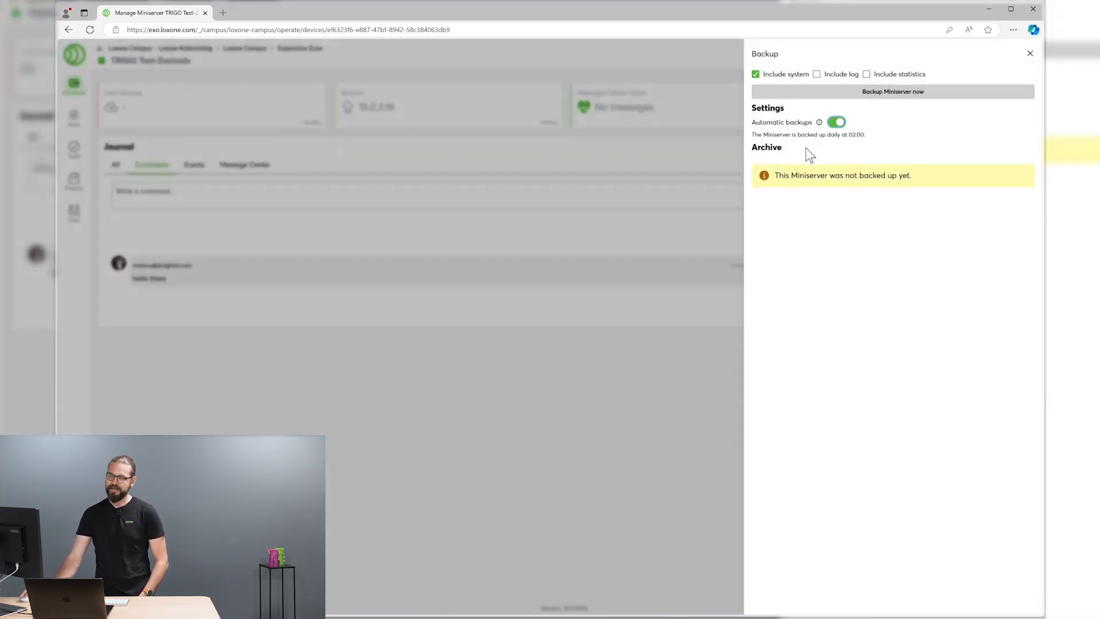
{"action": "mouse_move", "coordinate": [696, 198]}
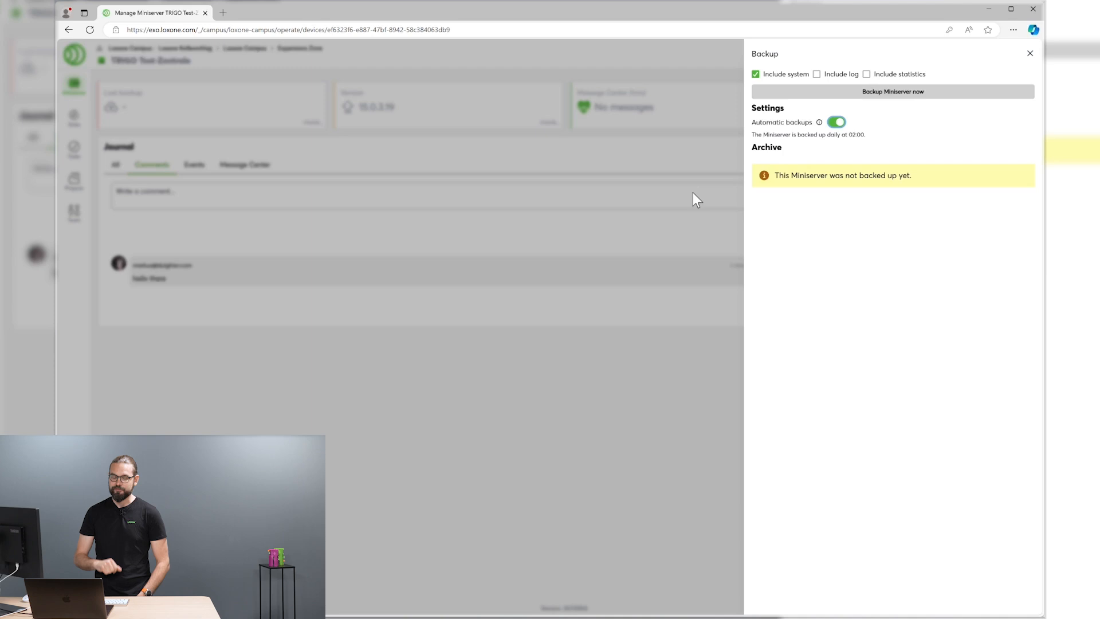
{"action": "mouse_move", "coordinate": [305, 368]}
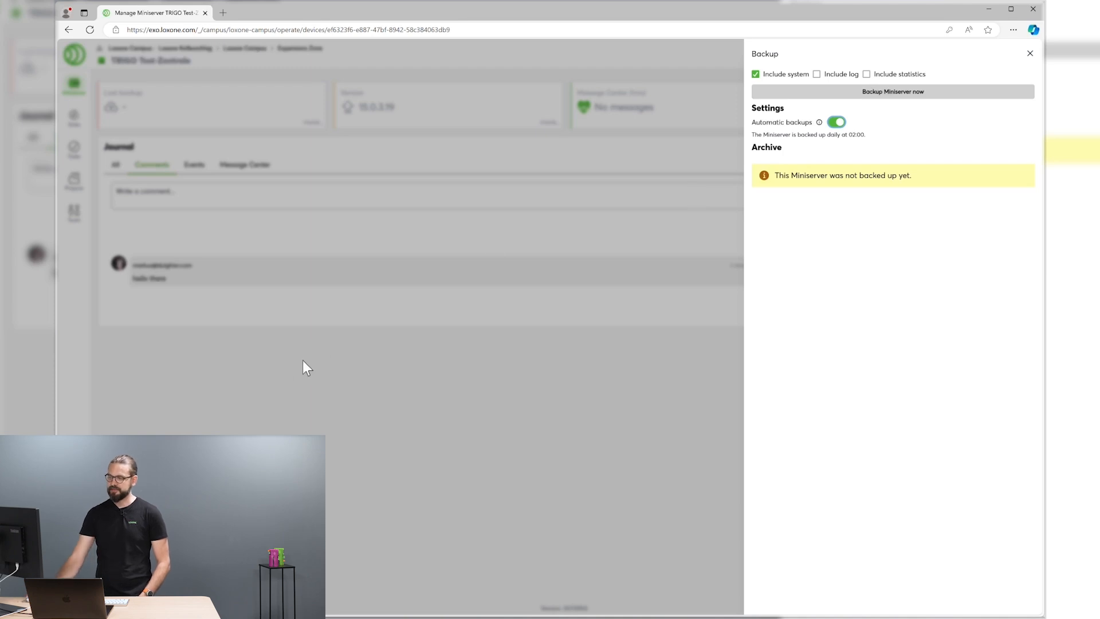
{"action": "left_click", "coordinate": [1029, 53]}
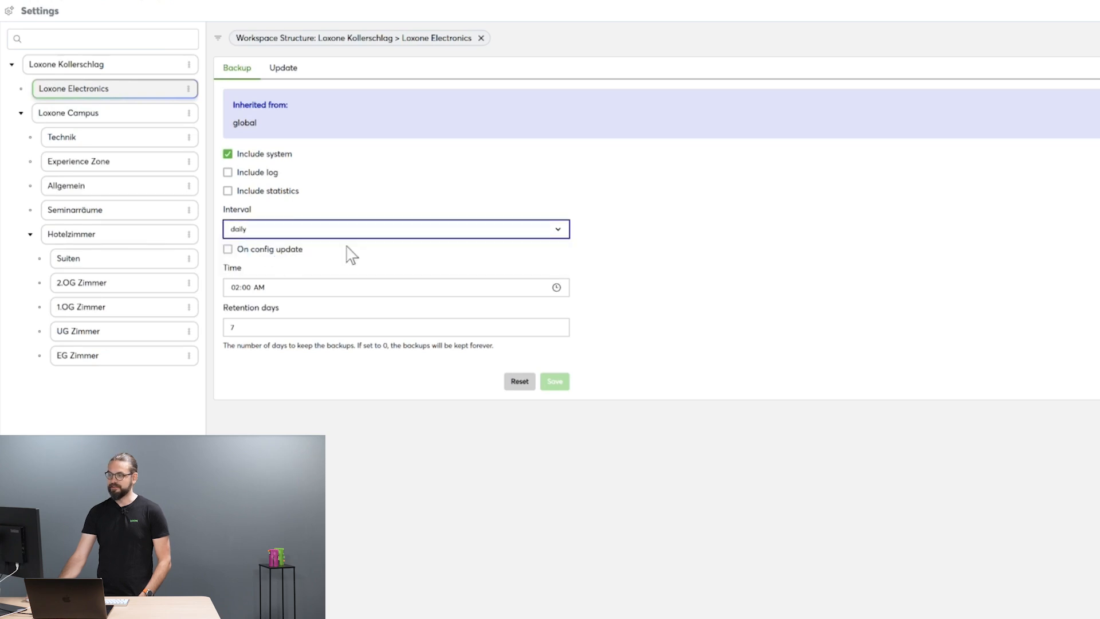
- Enable config-update backups for Loxone Electronics, then view Hotelzimmer's monthly policy (day 1, 02:00, kept 7 days)
{"action": "left_click", "coordinate": [227, 248]}
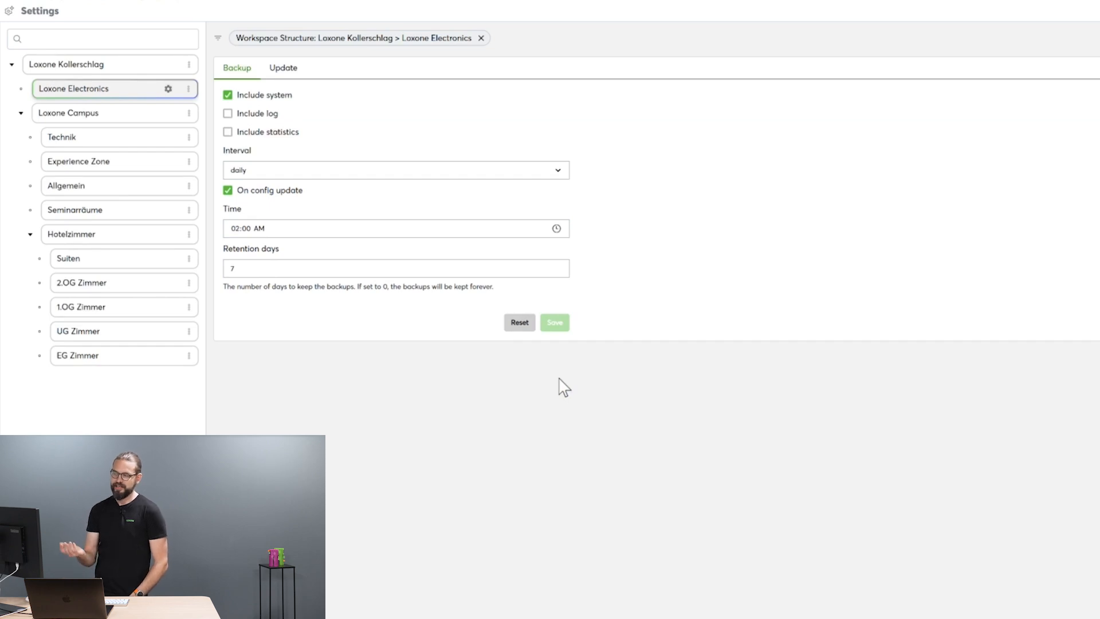
{"action": "mouse_move", "coordinate": [535, 384]}
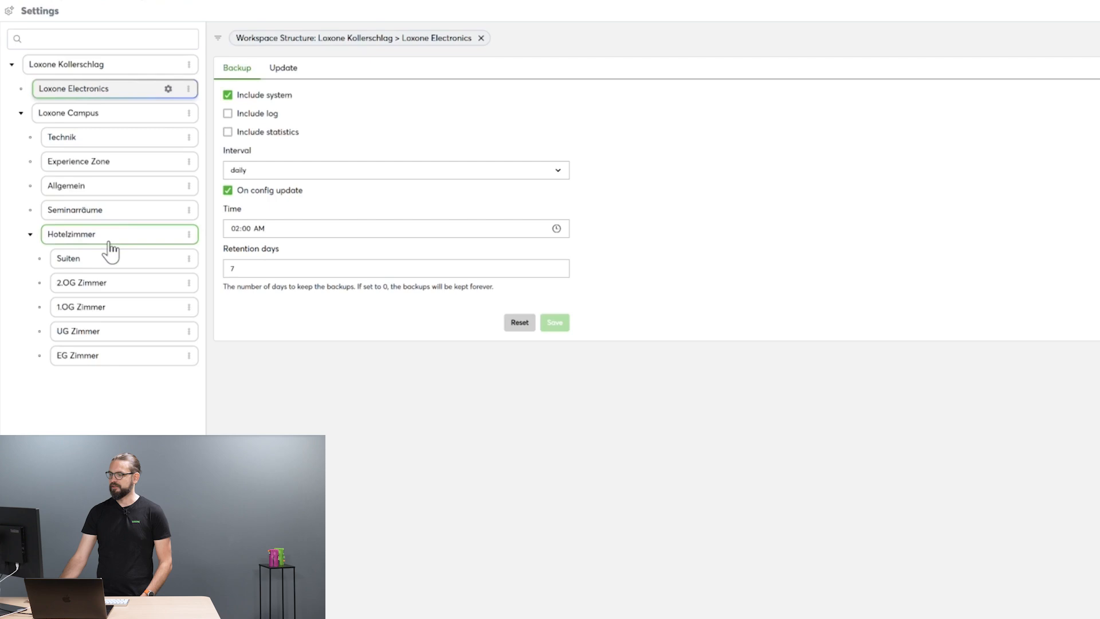
{"action": "left_click", "coordinate": [119, 234]}
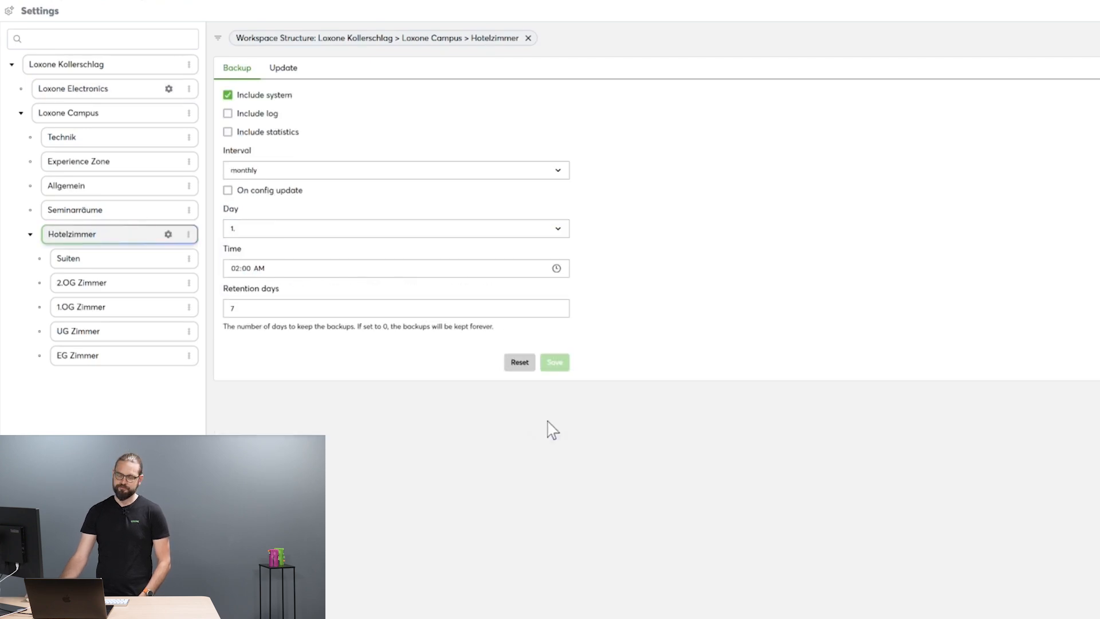
{"action": "left_click", "coordinate": [555, 362]}
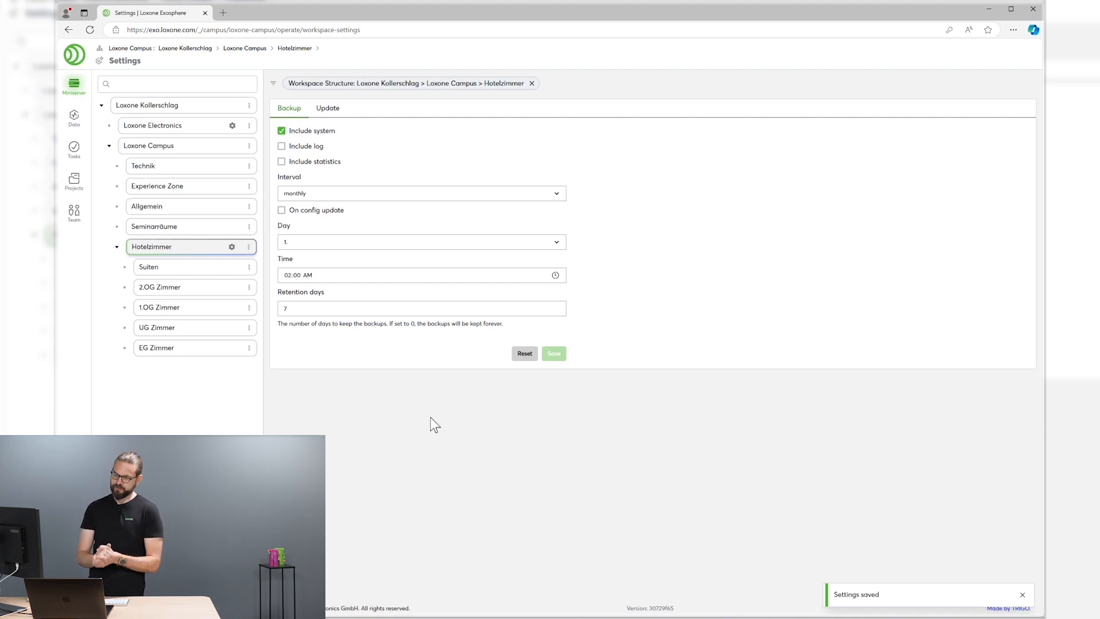
{"action": "mouse_move", "coordinate": [74, 180]}
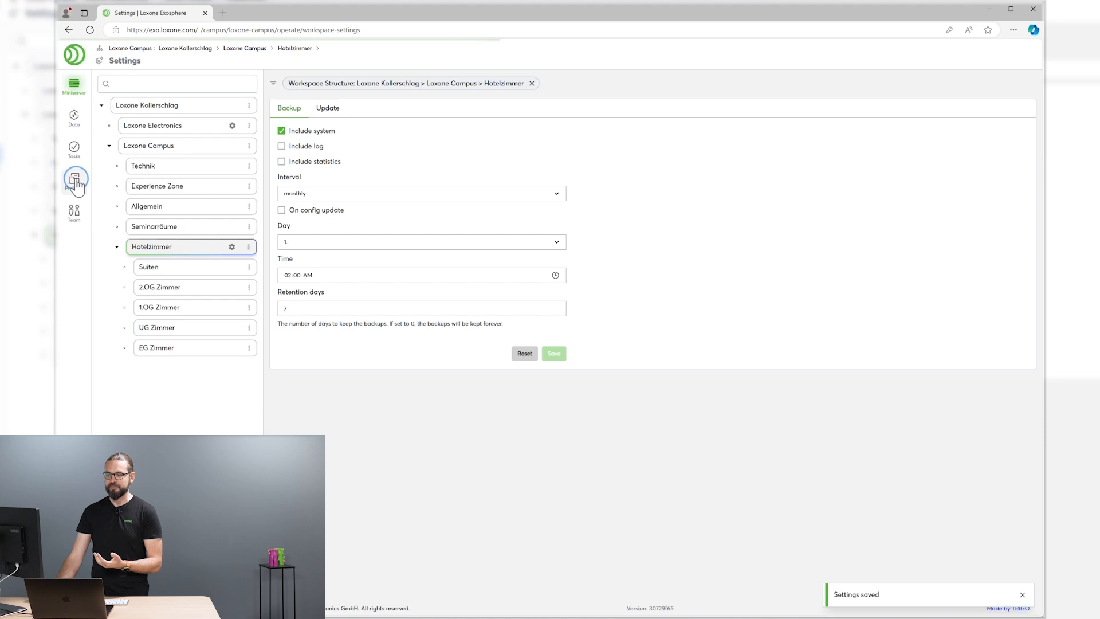
- Show Project Files for the whole Loxone Kollerschlag workspace, listing its 38 Config projects
{"action": "left_click", "coordinate": [73, 180]}
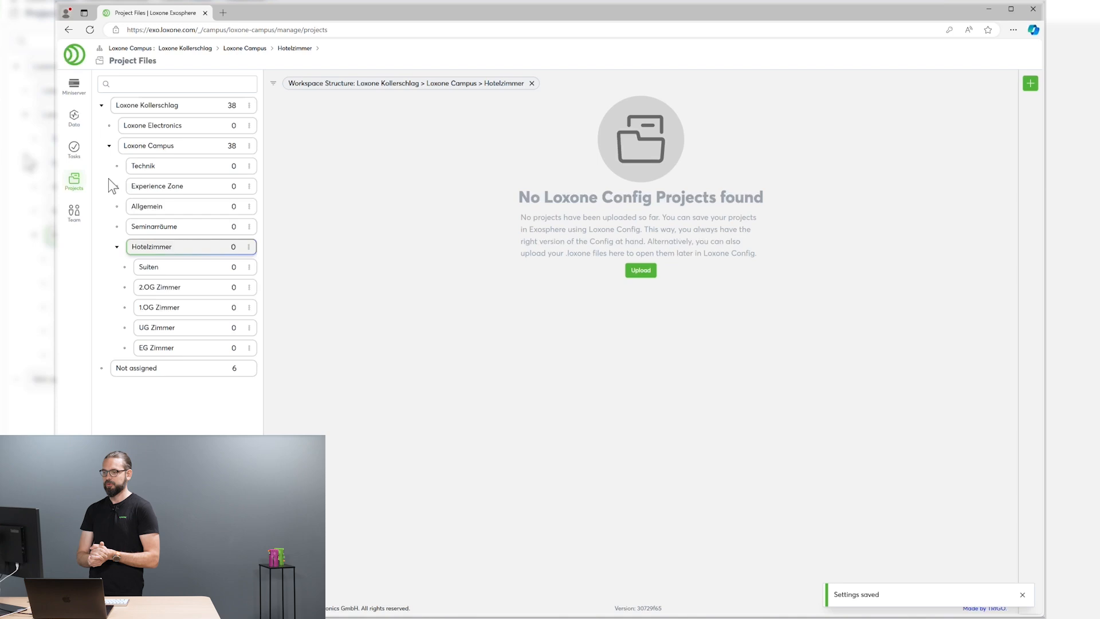
{"action": "left_click", "coordinate": [155, 106]}
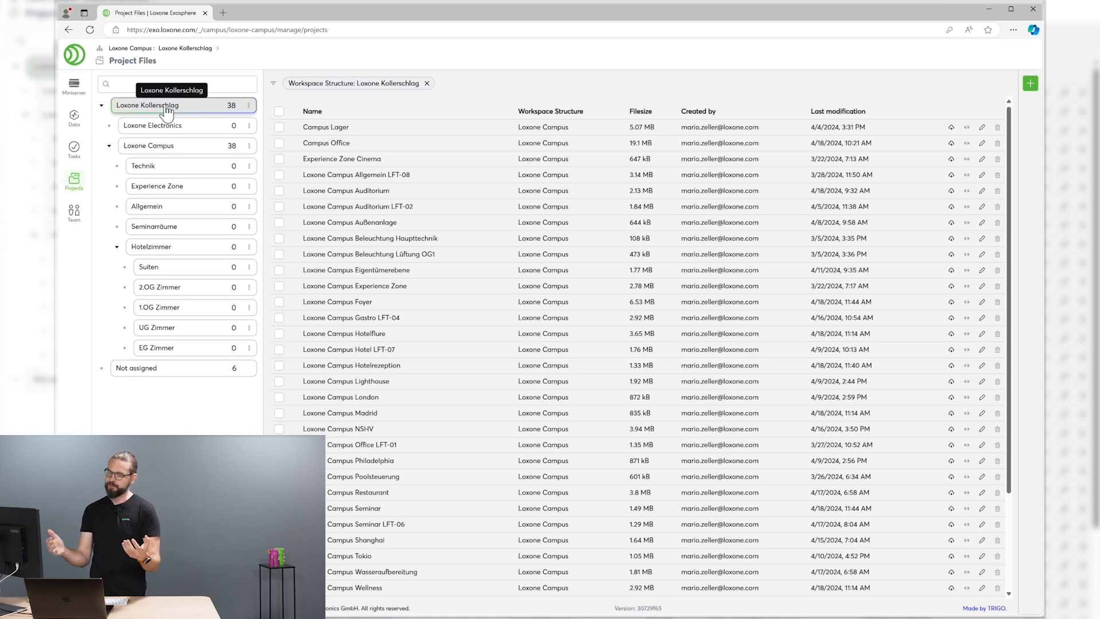
{"action": "mouse_move", "coordinate": [73, 116]}
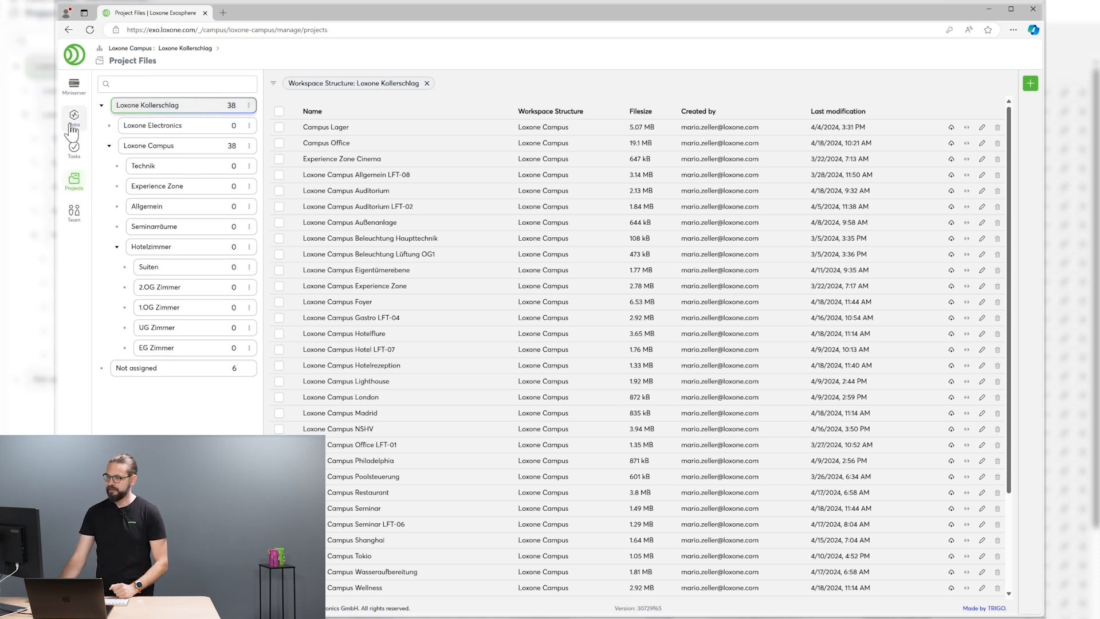
- Go to the dashboards, view the Office dashboard and open the 7 Space room in the Loxone App
{"action": "left_click", "coordinate": [73, 118]}
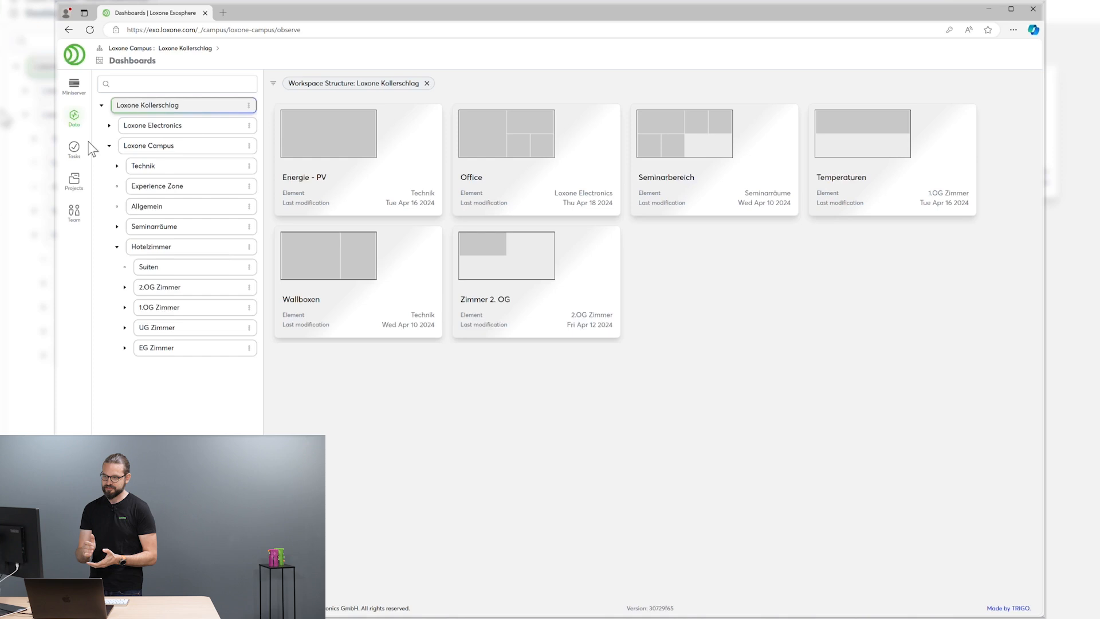
{"action": "mouse_move", "coordinate": [264, 148]}
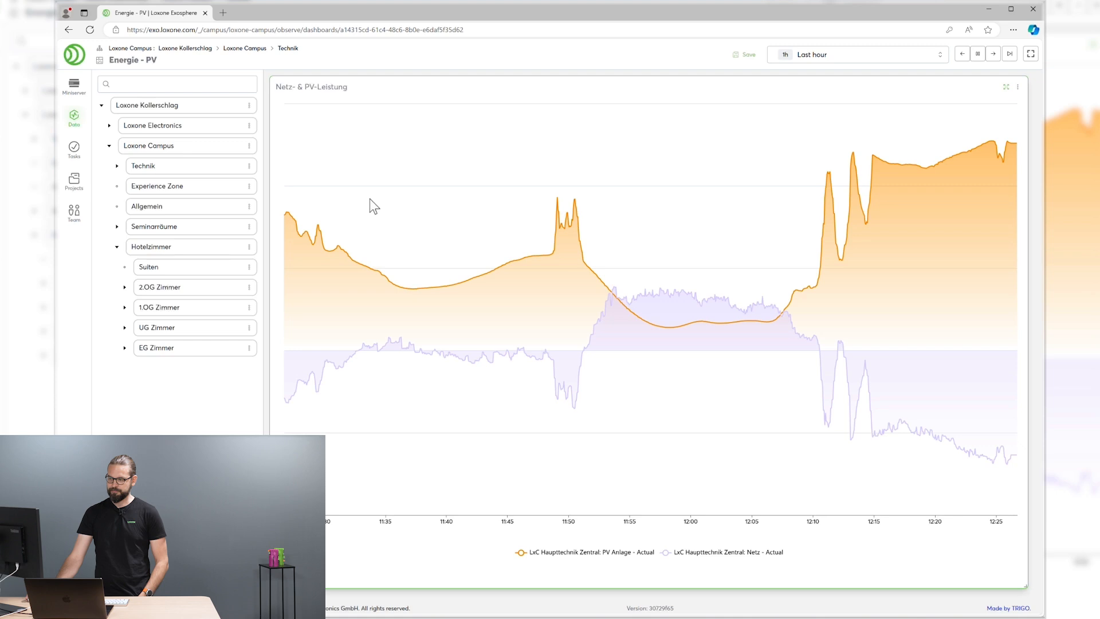
{"action": "mouse_move", "coordinate": [379, 205]}
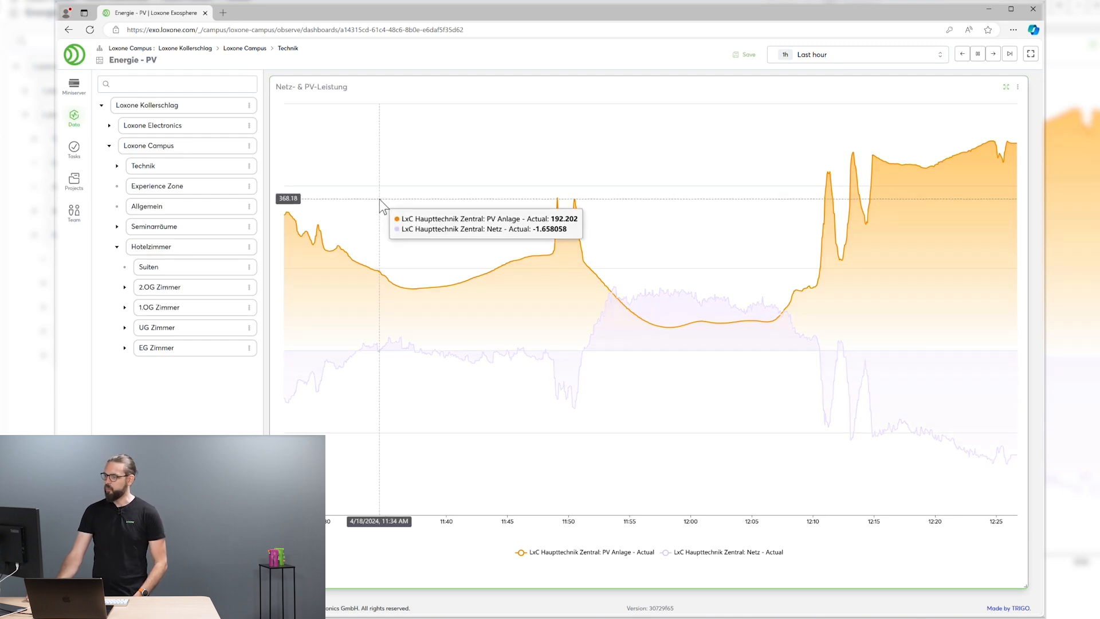
{"action": "mouse_move", "coordinate": [569, 237]}
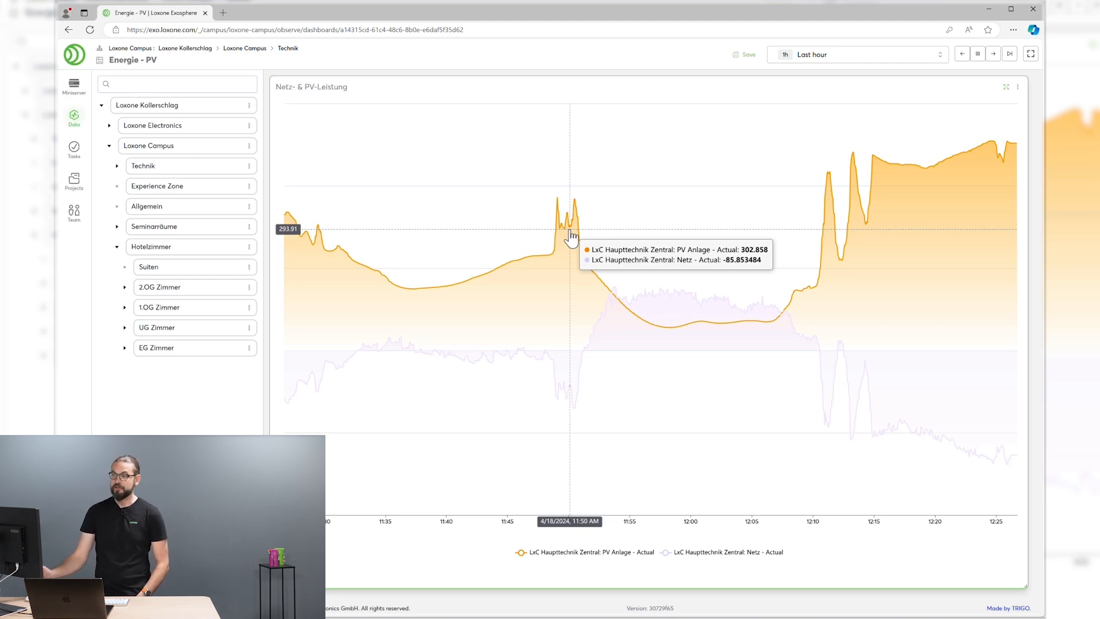
{"action": "left_click", "coordinate": [68, 30]}
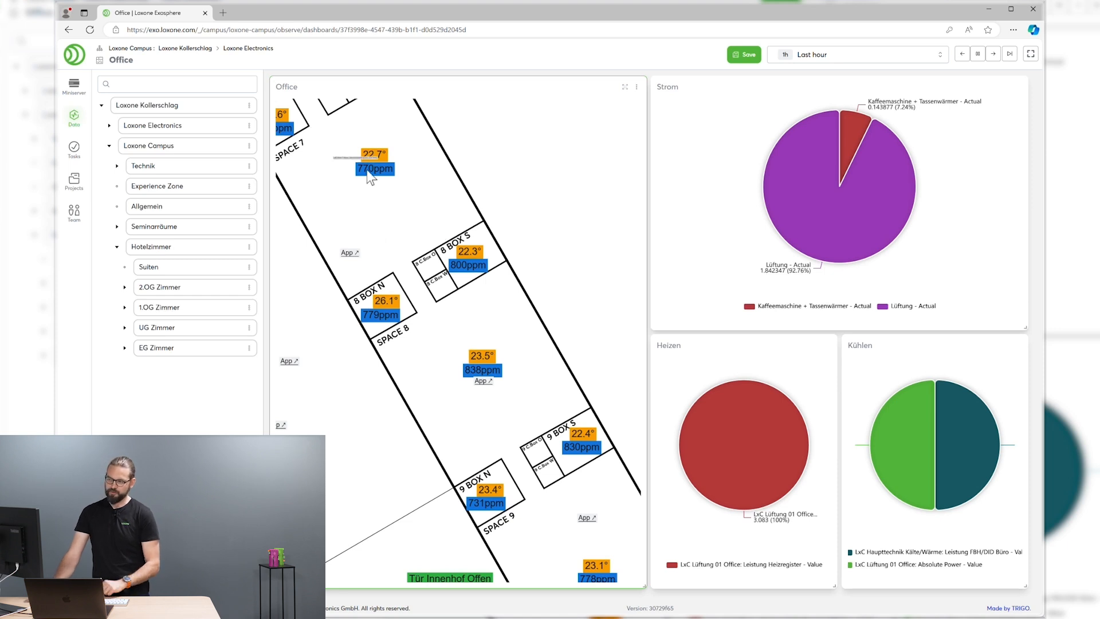
{"action": "mouse_move", "coordinate": [373, 177]}
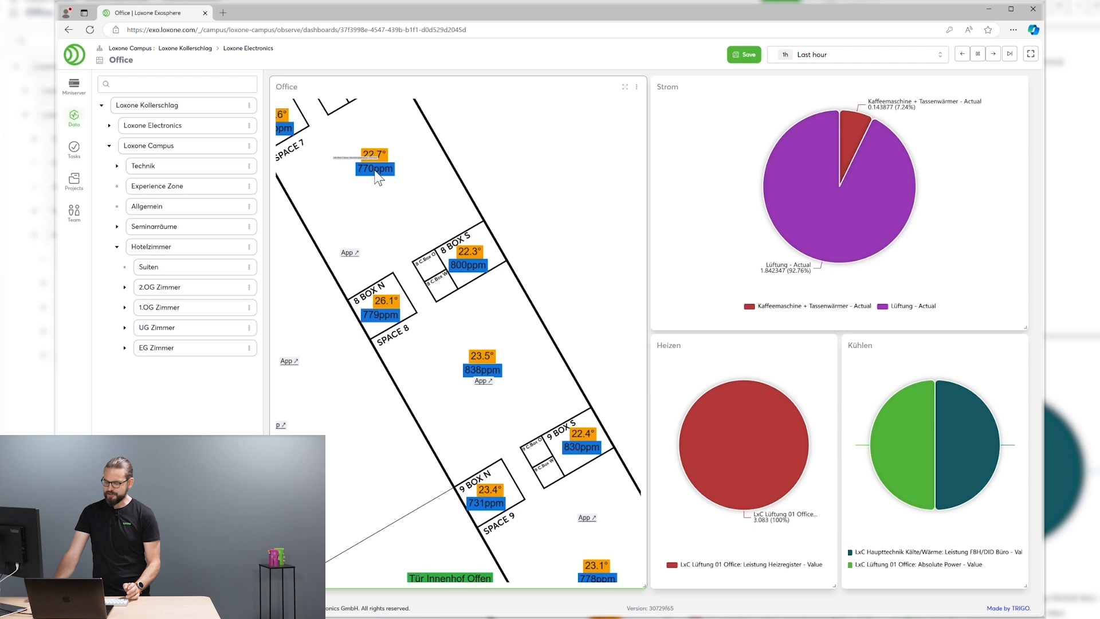
{"action": "left_click", "coordinate": [374, 169]}
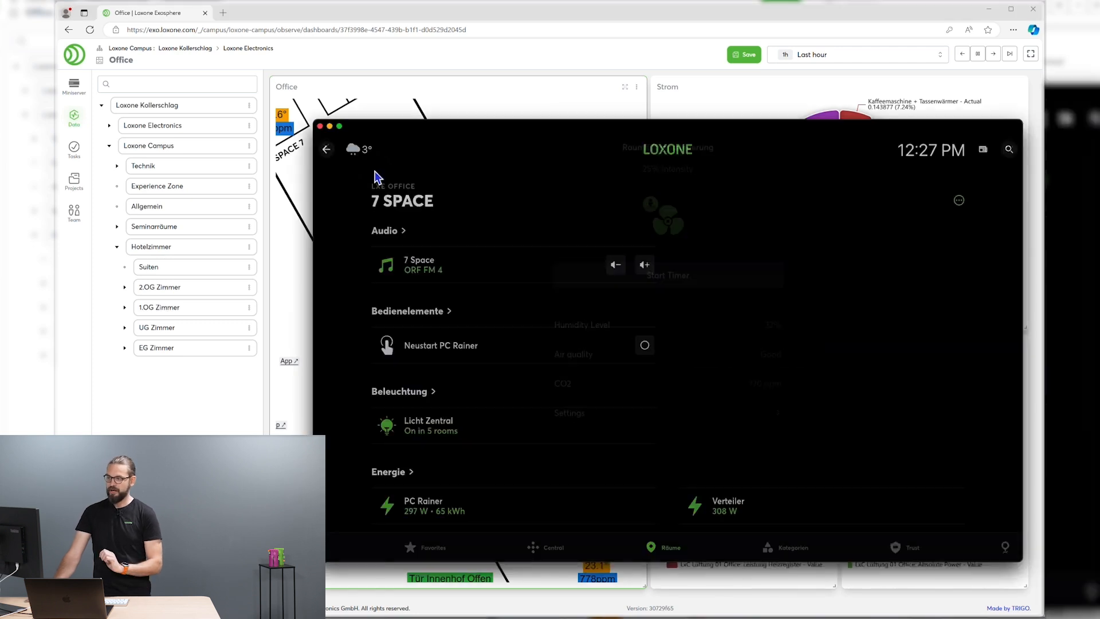
- Check the 7 Space ventilation control (25% intensity, 770 ppm CO2), then return to Exosphere to create a dashboard
{"action": "left_click", "coordinate": [667, 216]}
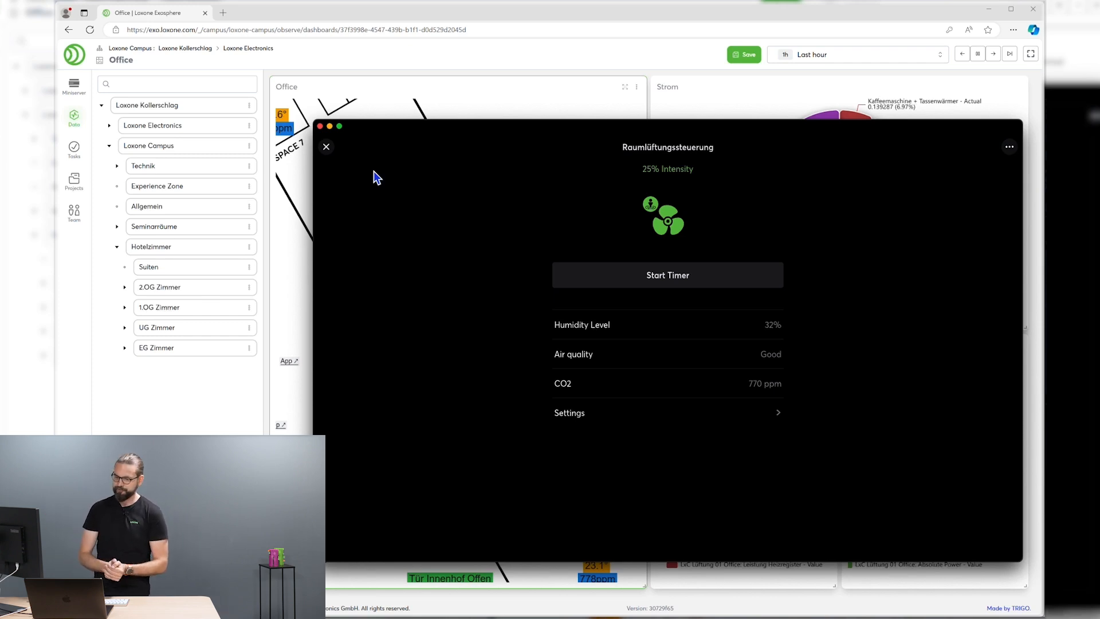
{"action": "mouse_move", "coordinate": [195, 432]}
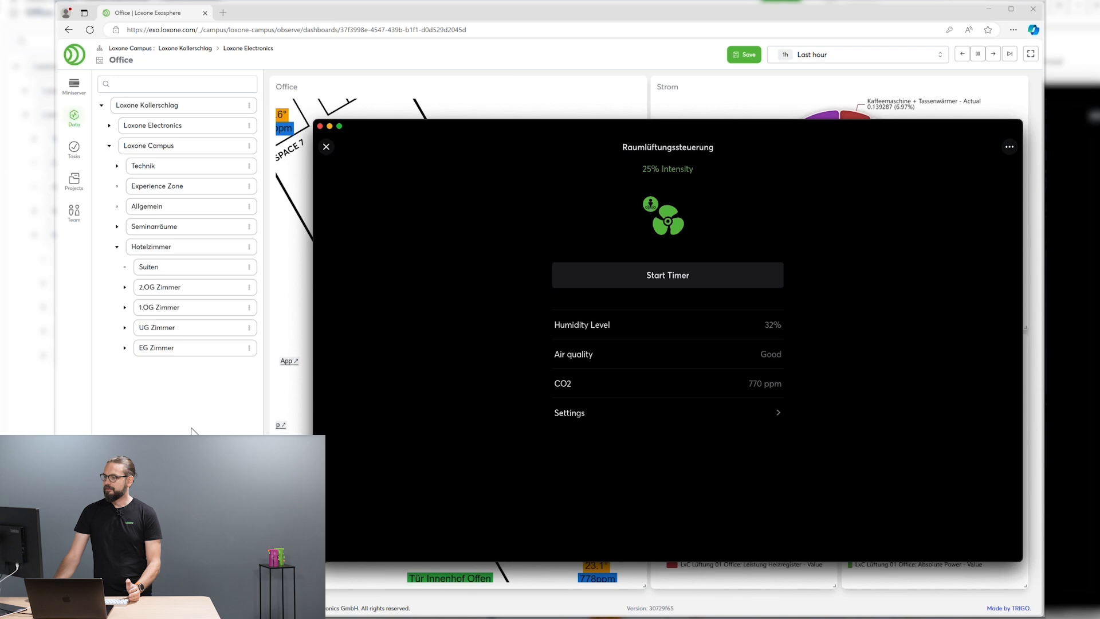
{"action": "left_click", "coordinate": [325, 146]}
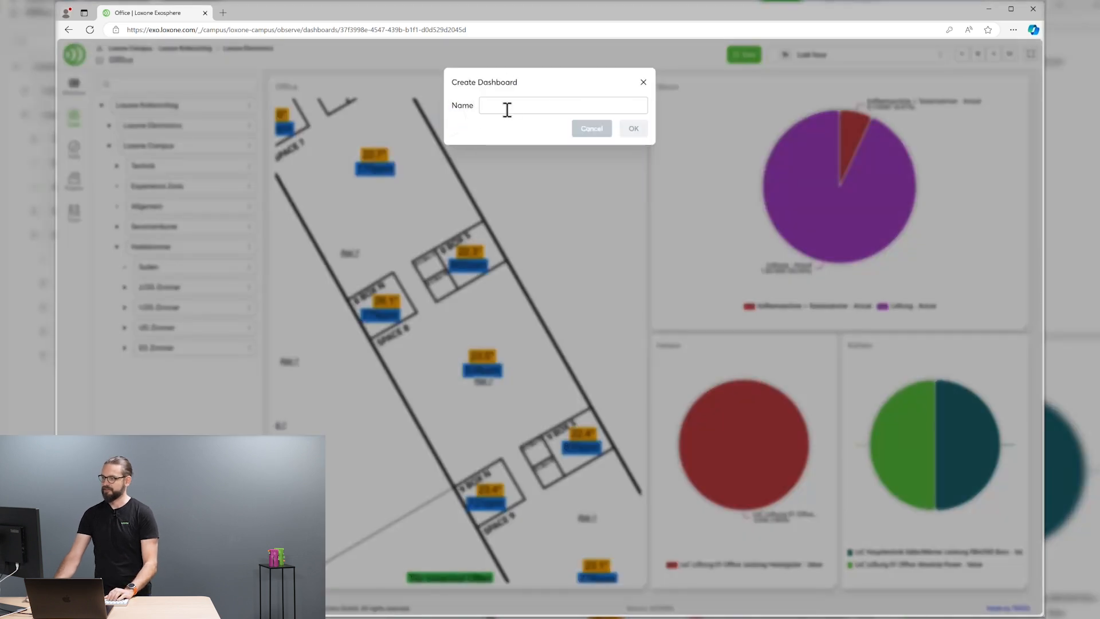
- Name the new dashboard Temps and create a chart named Temps on it, ready to add data
{"action": "type", "text": "Temp"}
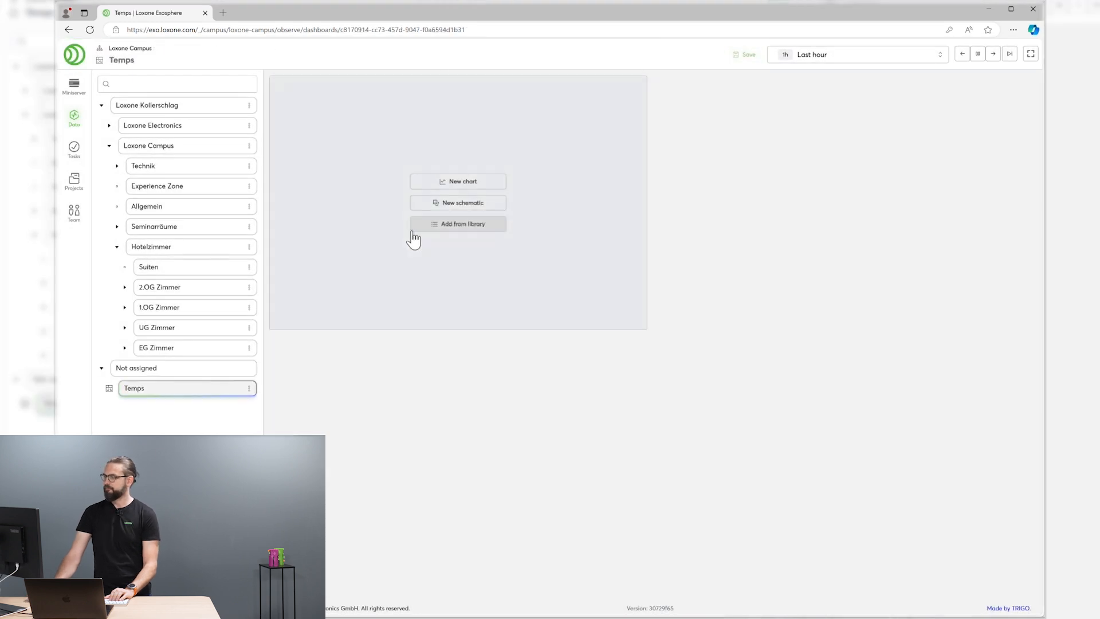
{"action": "left_click", "coordinate": [457, 181]}
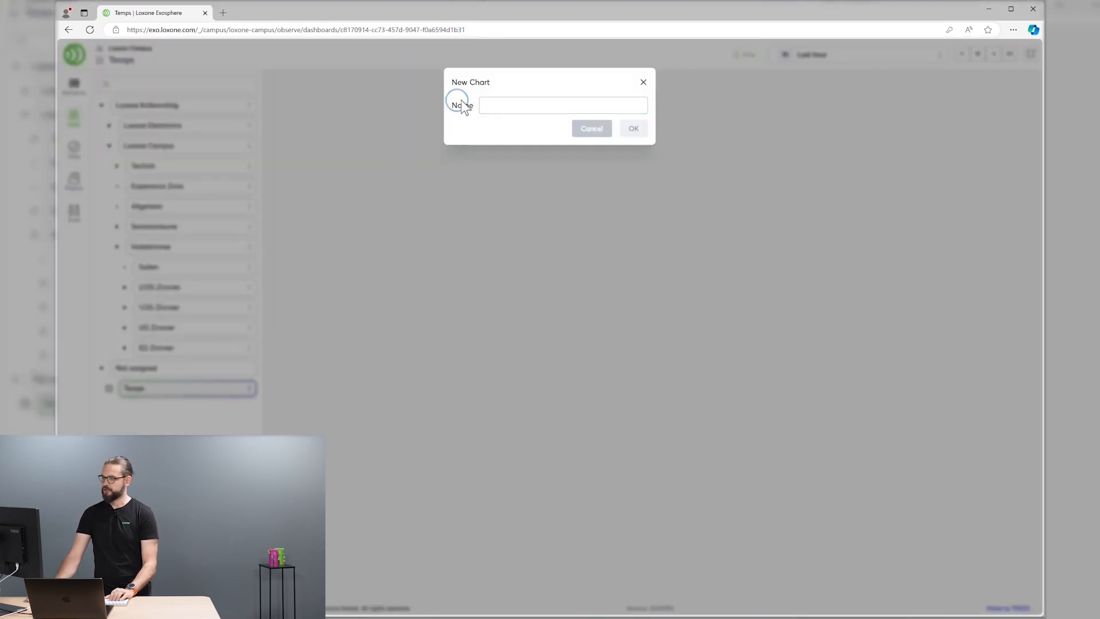
{"action": "type", "text": "Temps"}
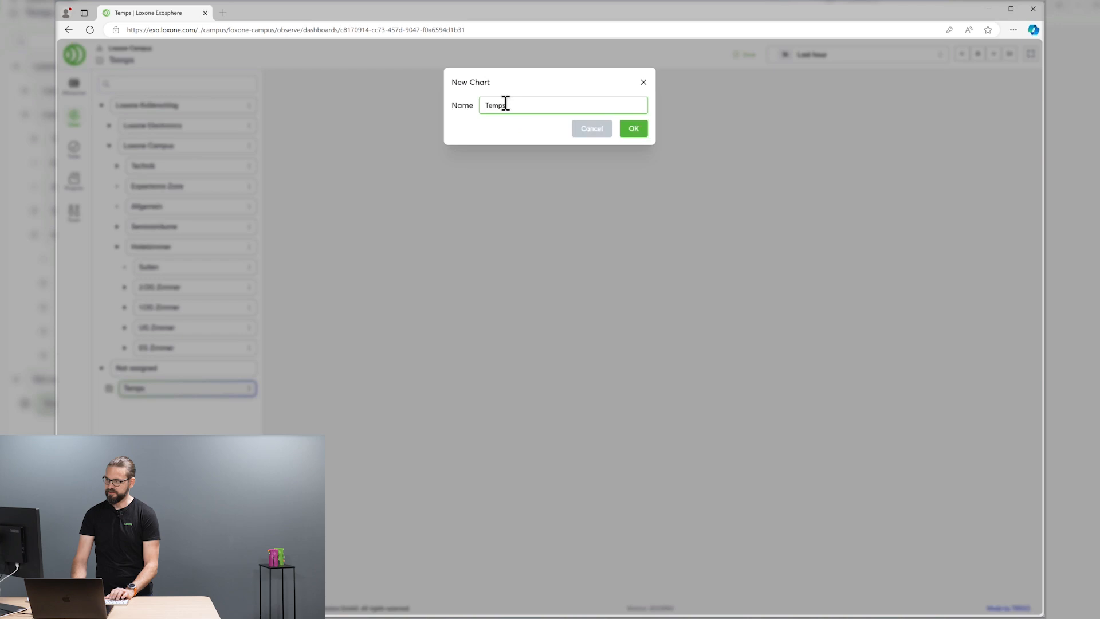
{"action": "left_click", "coordinate": [633, 128]}
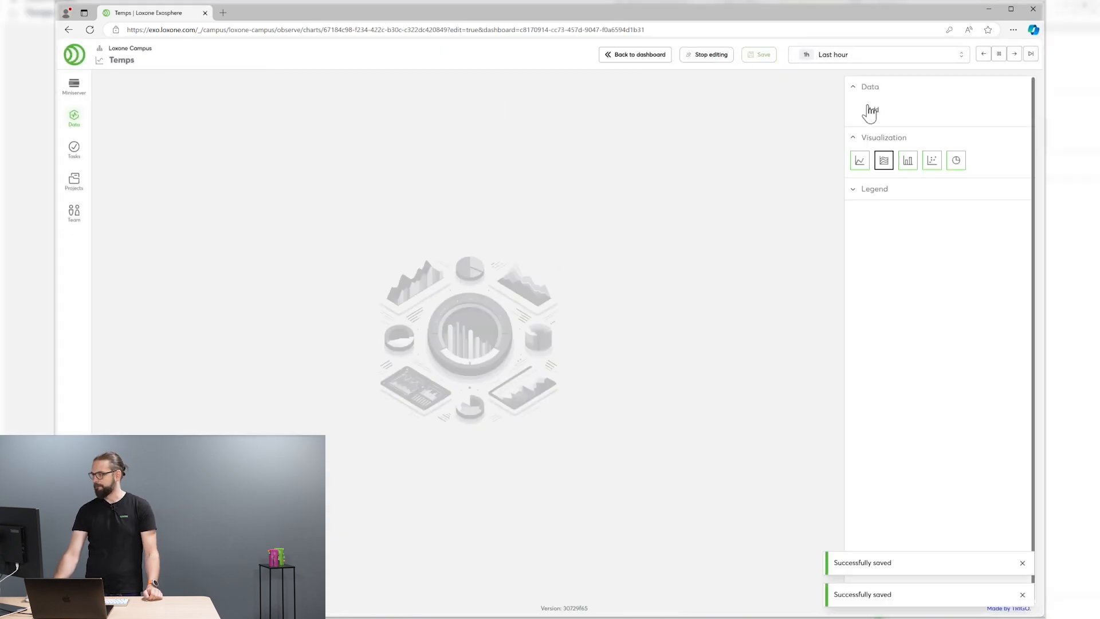
{"action": "left_click", "coordinate": [870, 112]}
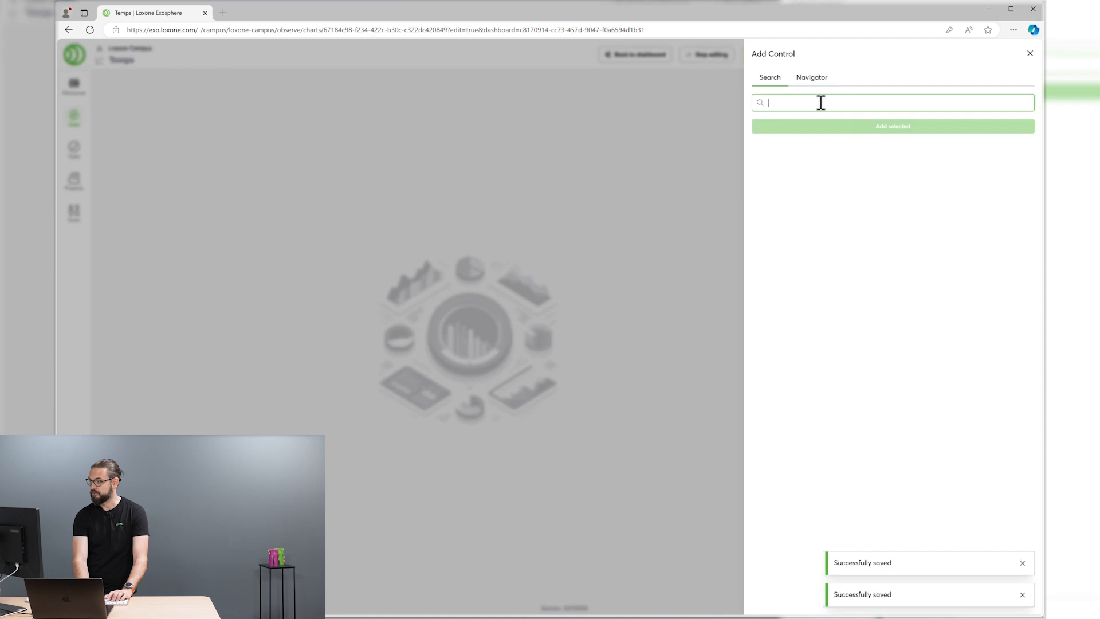
- Search 'intelligent room' and add Current Temp. from two Suite Inspiration room controllers
{"action": "type", "text": "intelligent room"}
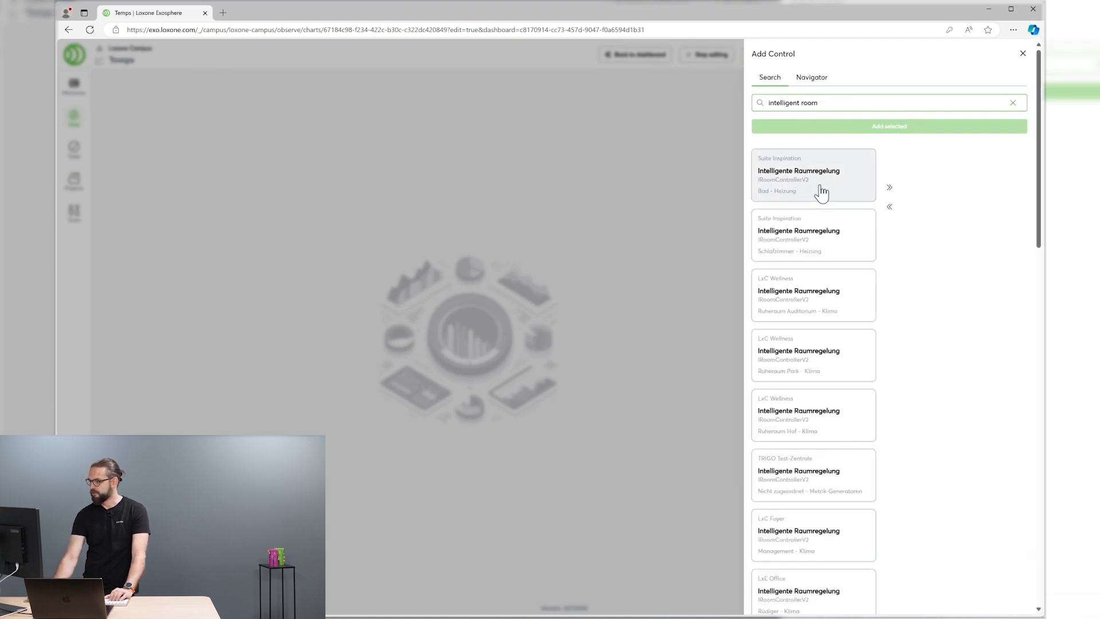
{"action": "mouse_move", "coordinate": [828, 195]}
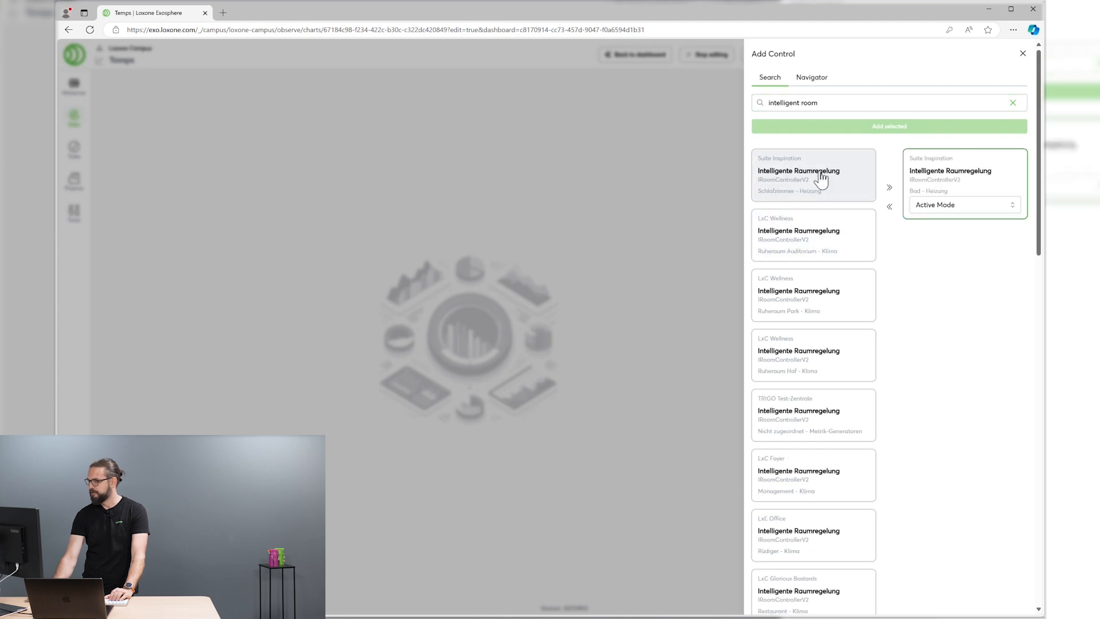
{"action": "left_click", "coordinate": [889, 186]}
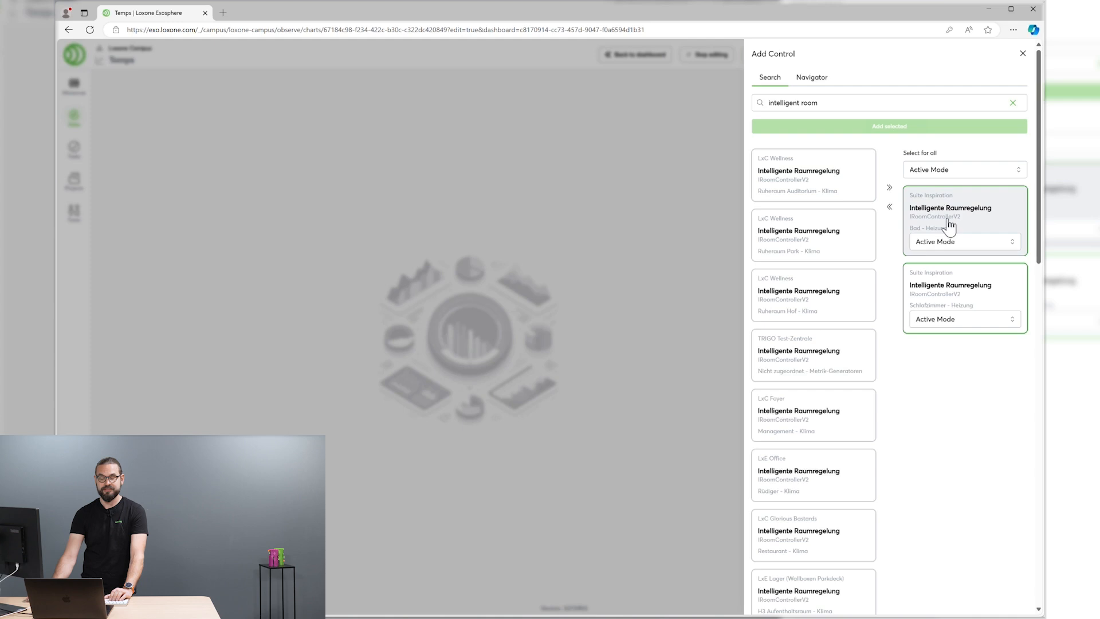
{"action": "left_click", "coordinate": [964, 170]}
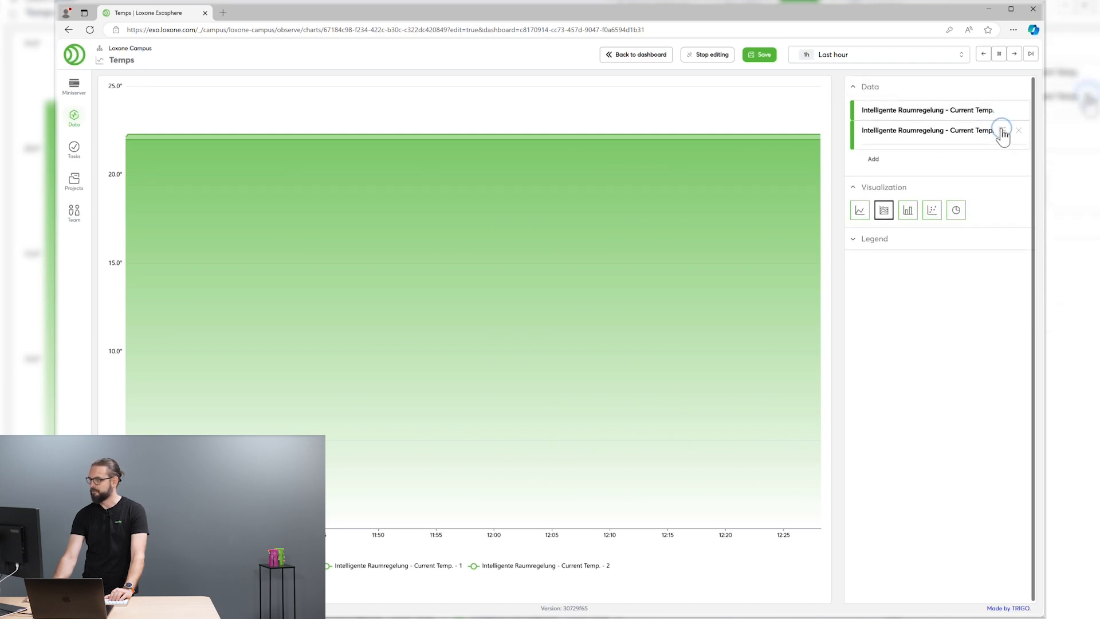
- Colour the second temperature series blue and set the chart range to Last week
{"action": "left_click", "coordinate": [1003, 134]}
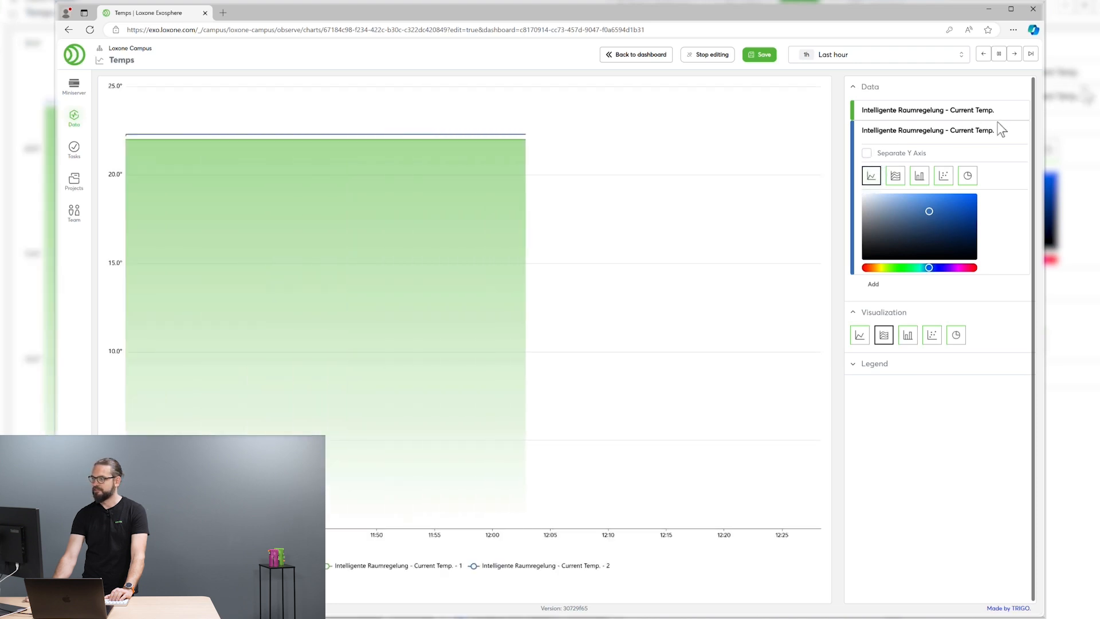
{"action": "left_click", "coordinate": [929, 129]}
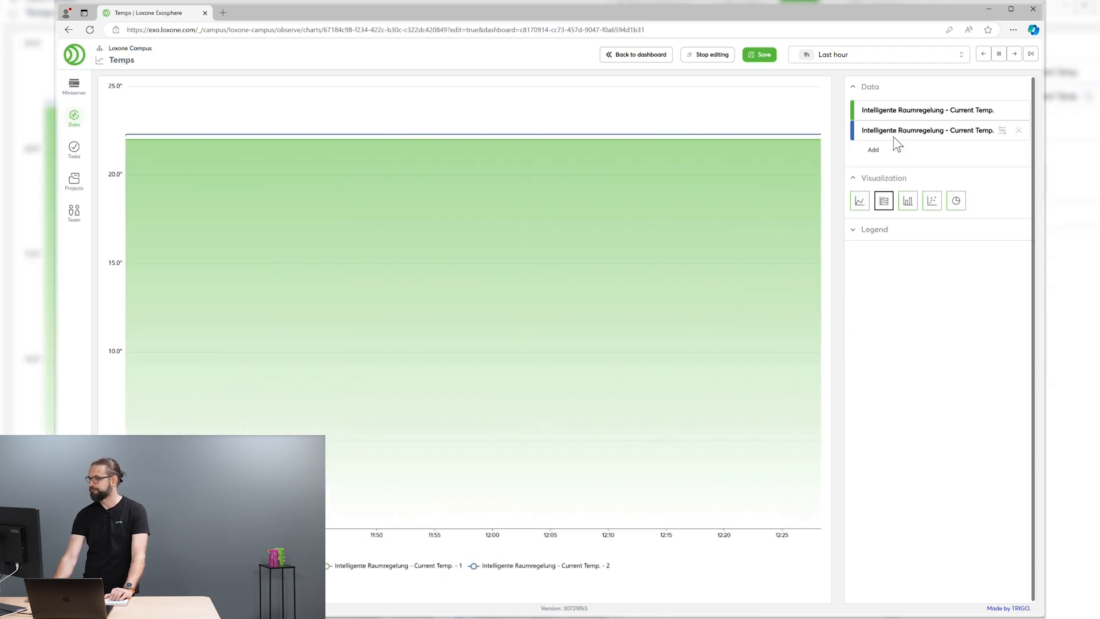
{"action": "left_click", "coordinate": [876, 53]}
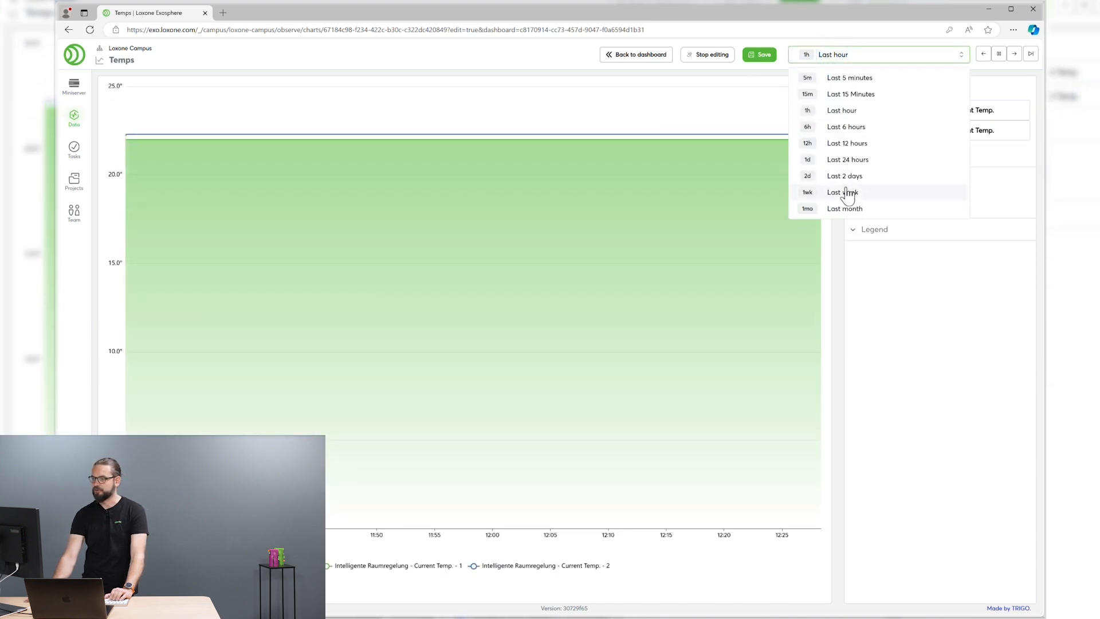
{"action": "left_click", "coordinate": [842, 192]}
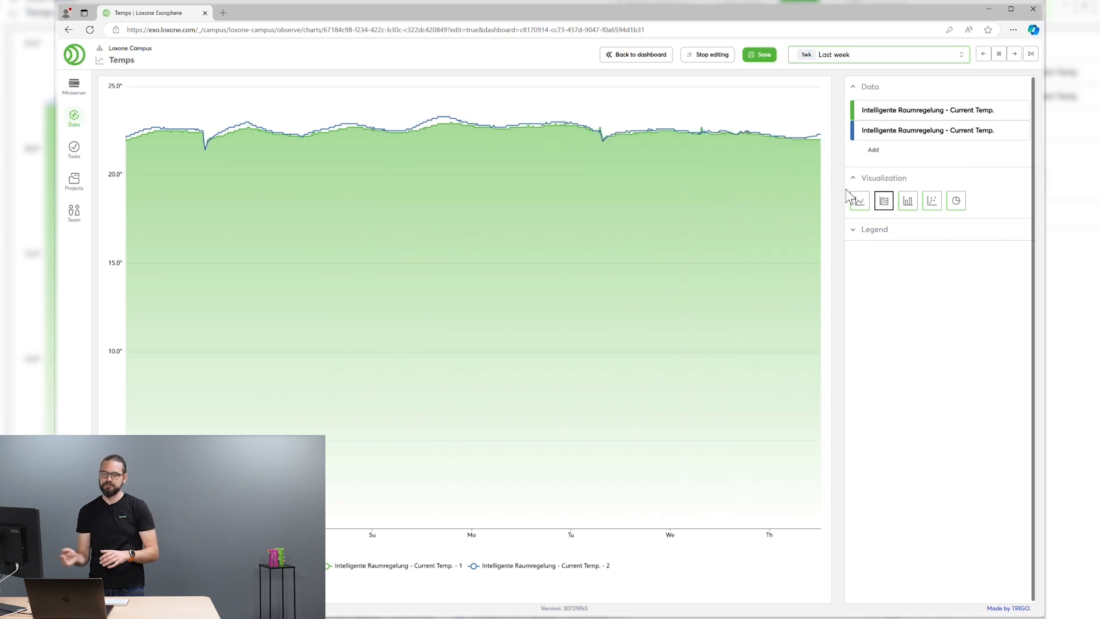